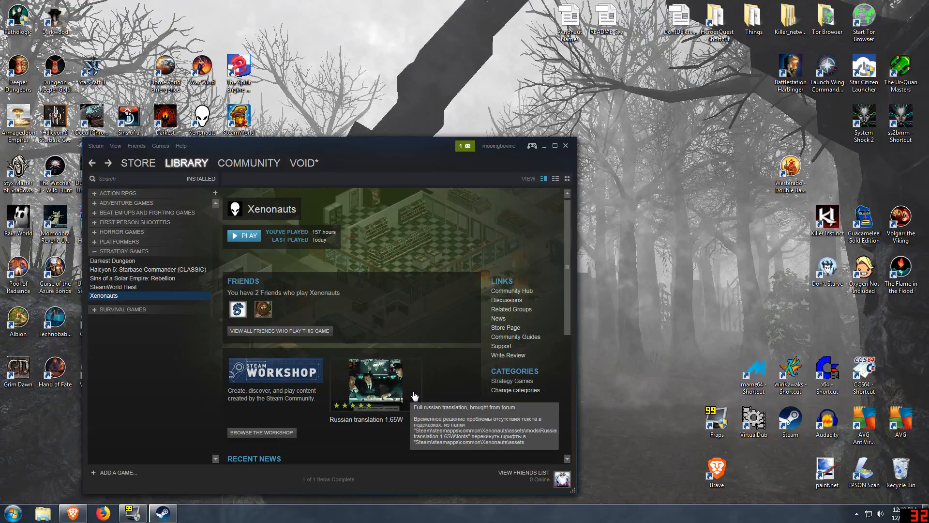
mouse_move(632, 305)
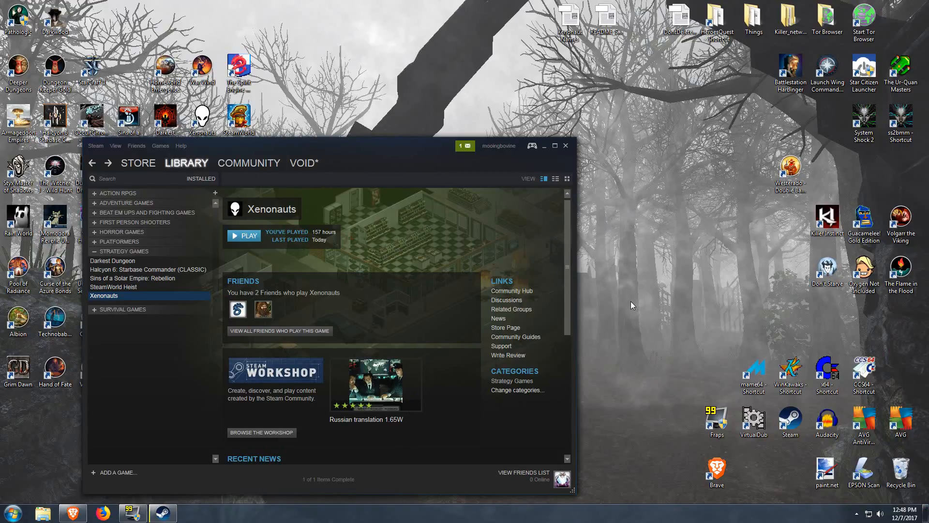
mouse_move(646, 291)
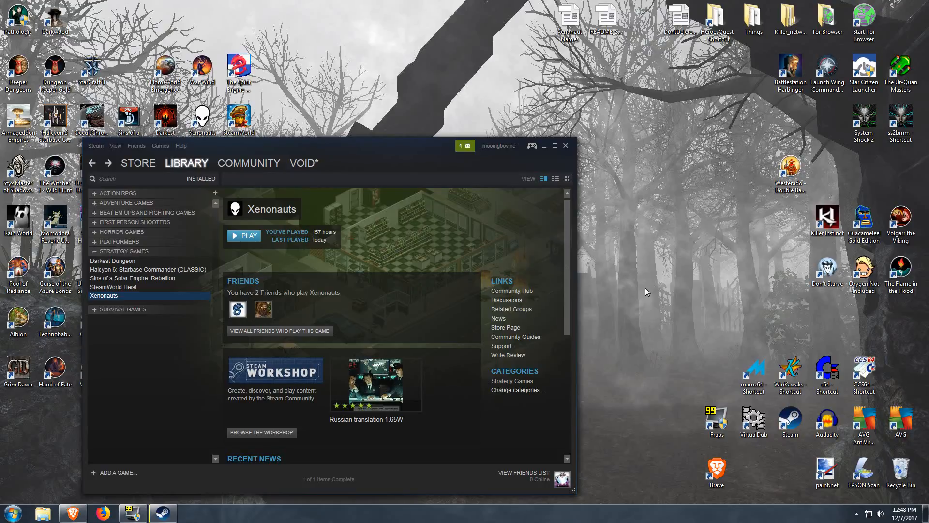
mouse_move(710, 319)
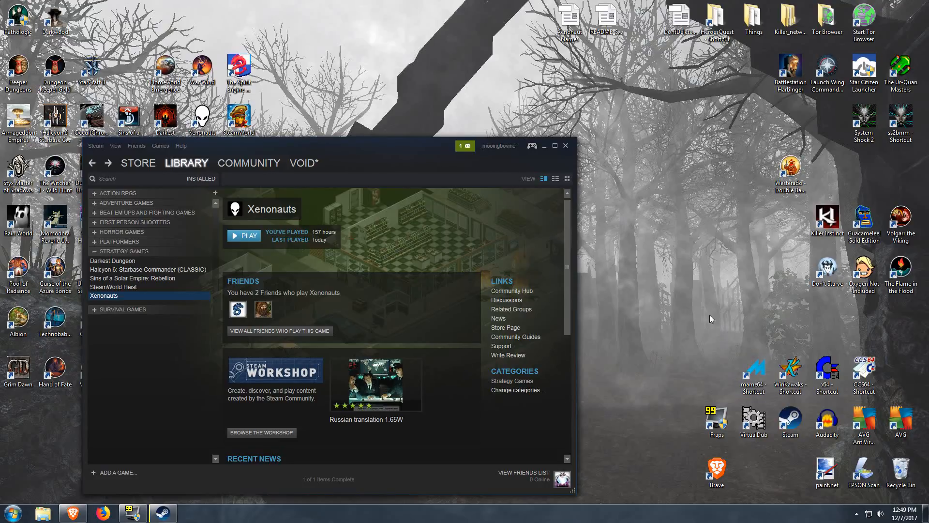
mouse_move(749, 345)
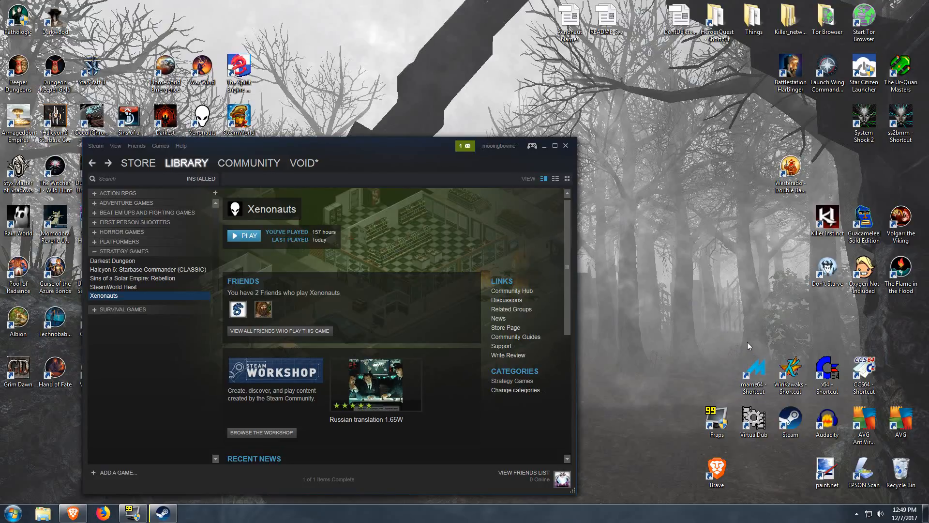
mouse_move(734, 332)
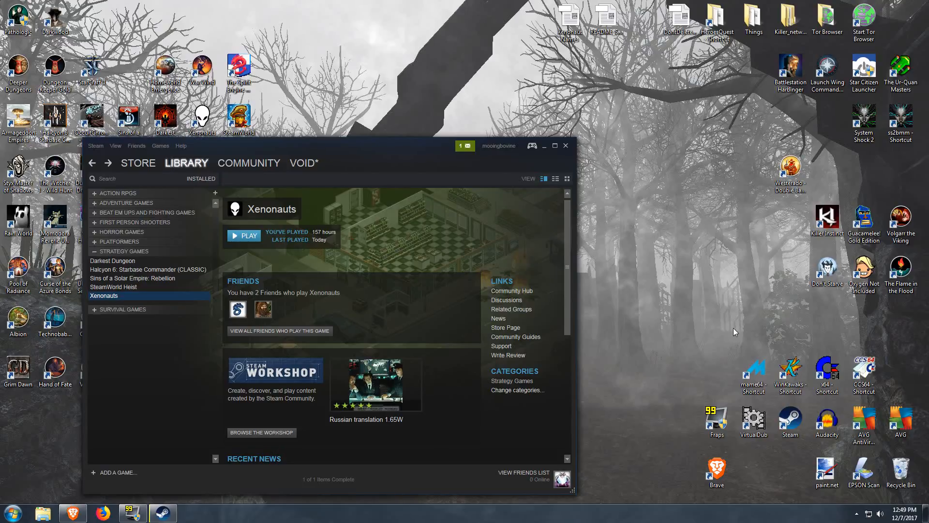
mouse_move(734, 330)
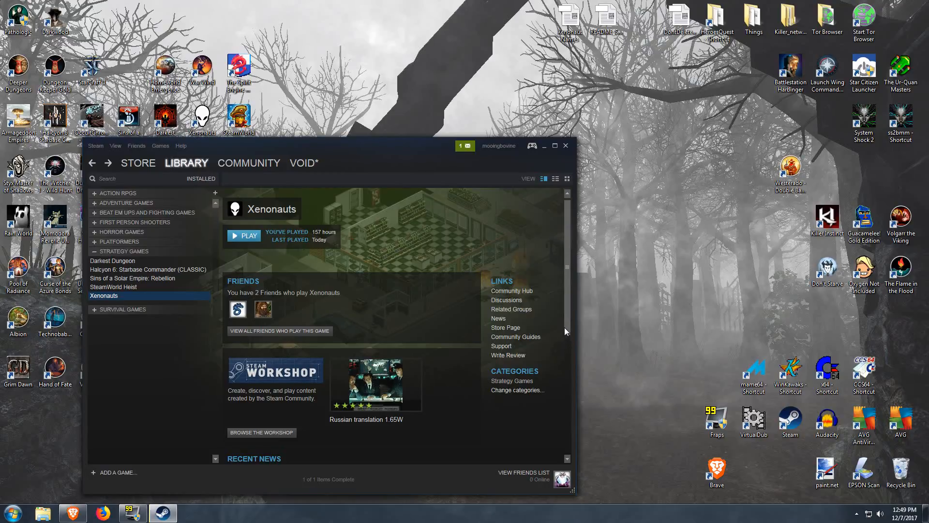
- Opt Xenonauts into the 'community - Xenonauts: Community Edition' beta branch in Properties
scroll(down, 3)
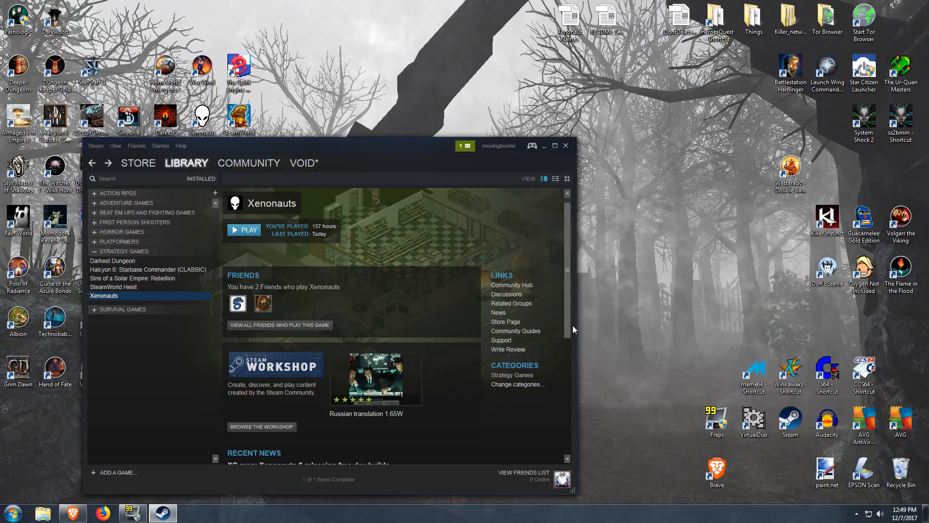
mouse_move(573, 327)
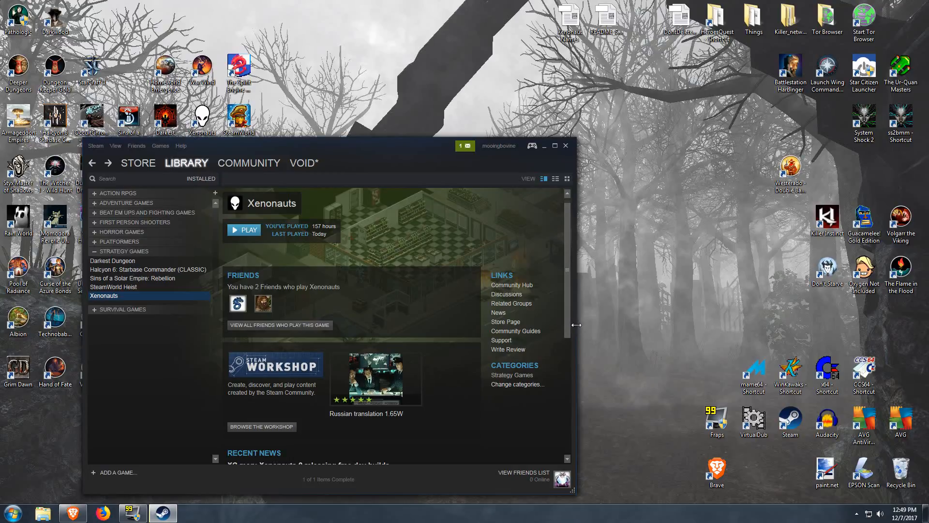
mouse_move(585, 337)
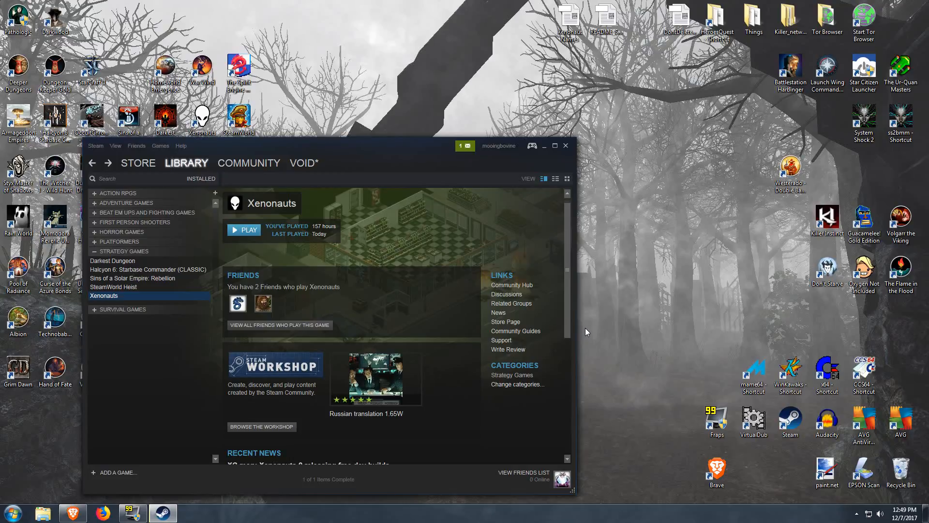
mouse_move(586, 316)
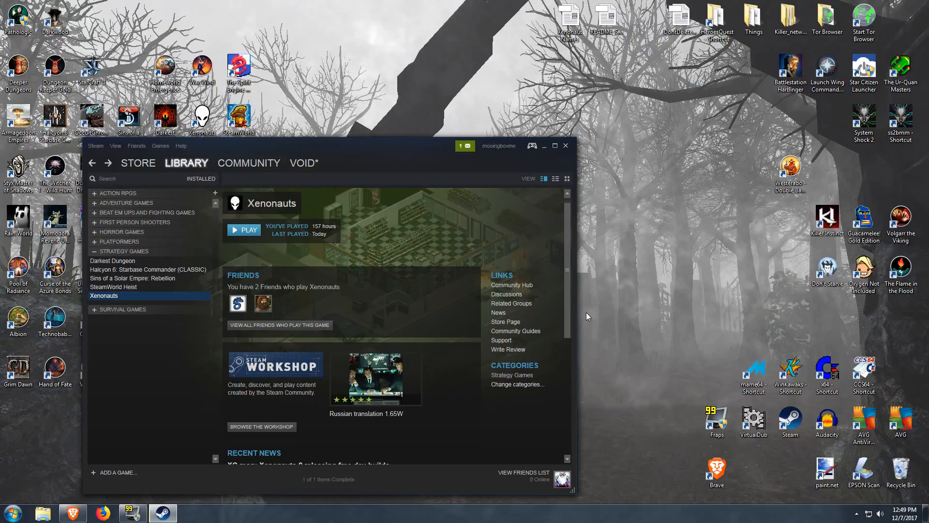
mouse_move(585, 316)
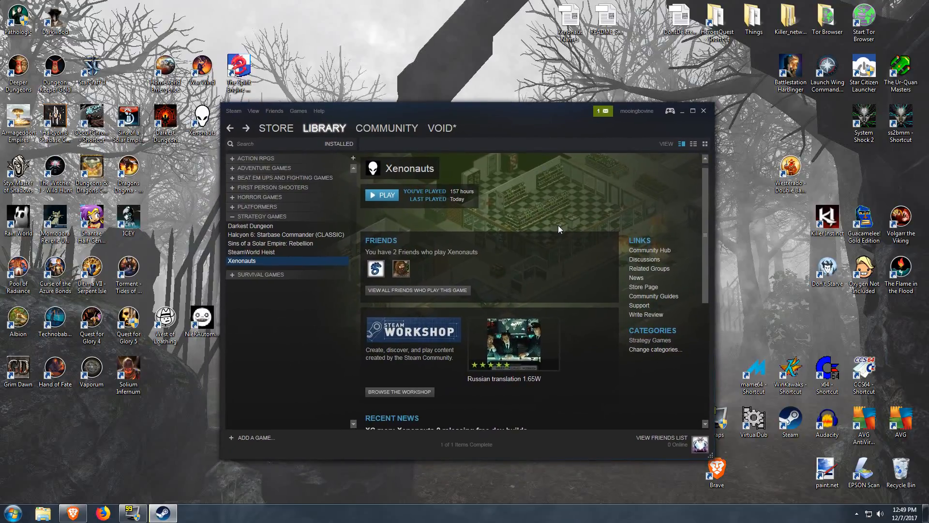
mouse_move(562, 224)
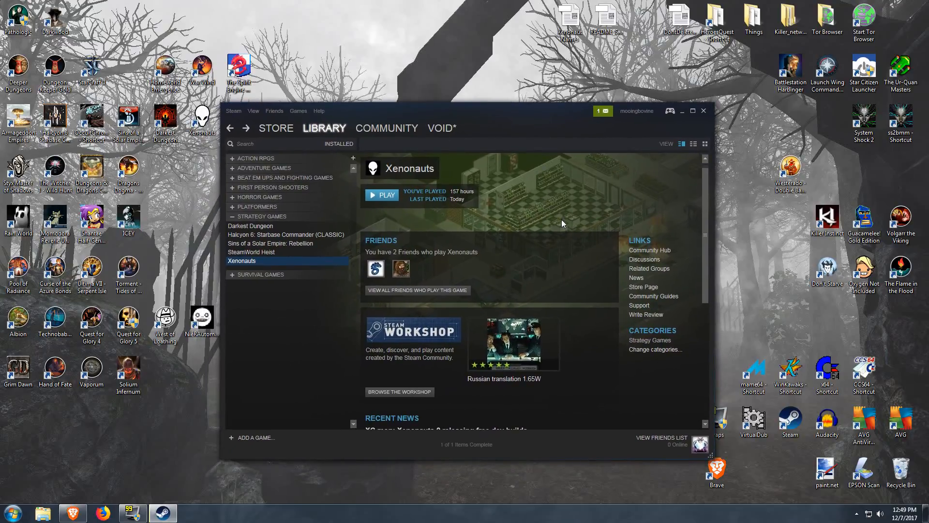
mouse_move(538, 223)
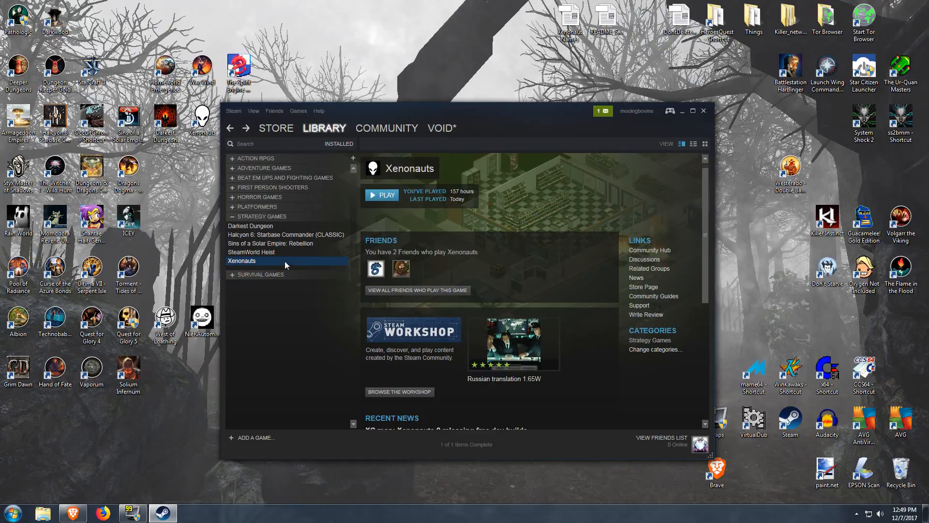
mouse_move(305, 267)
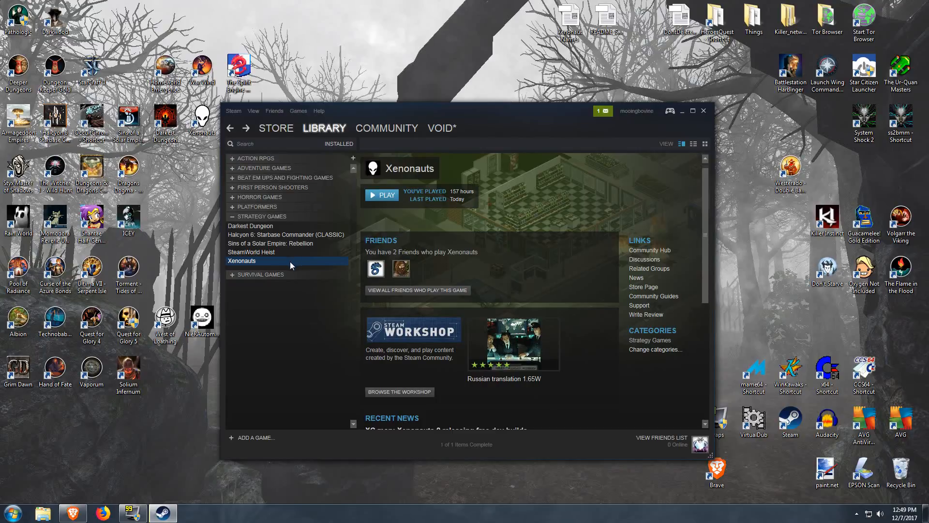
right_click(241, 261)
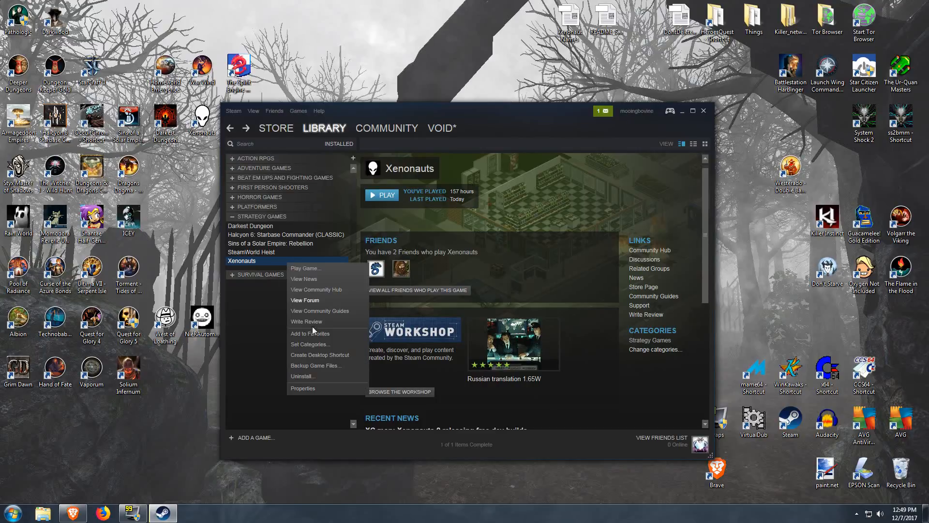
click(303, 388)
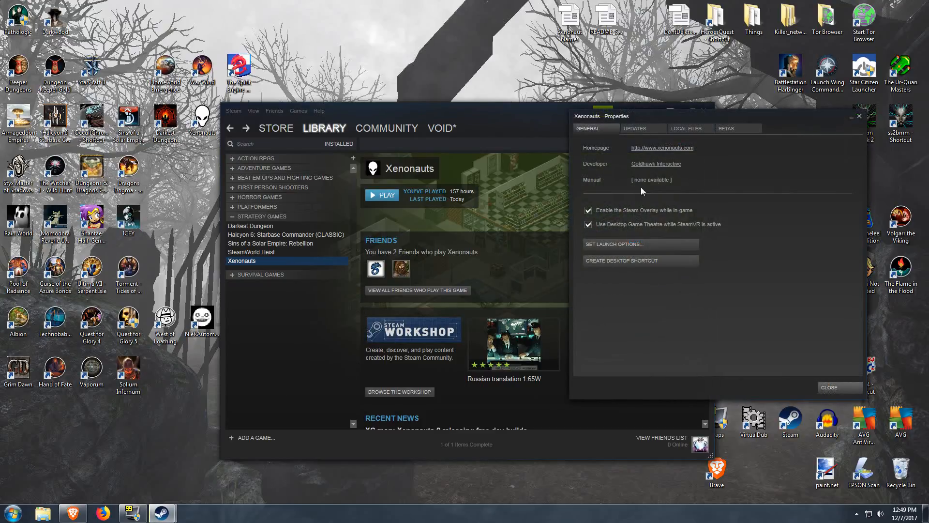
click(727, 128)
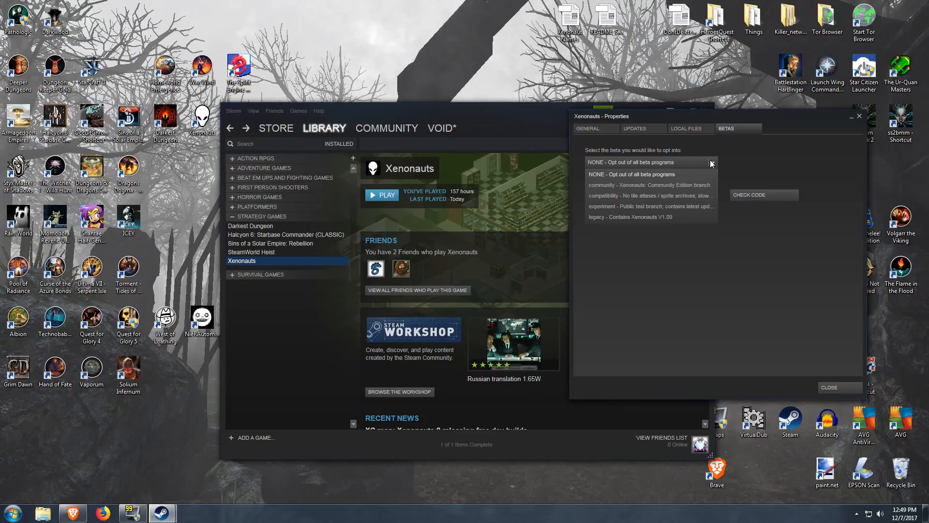
click(649, 185)
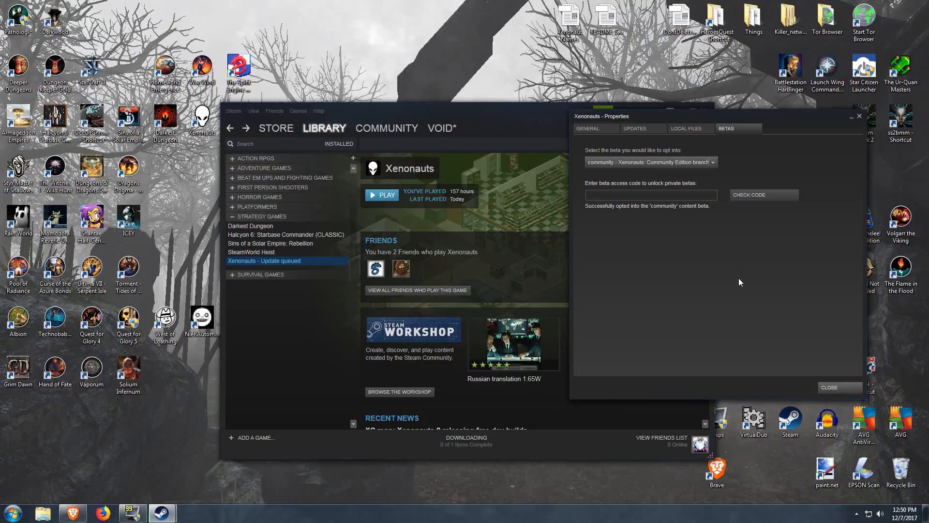
mouse_move(856, 398)
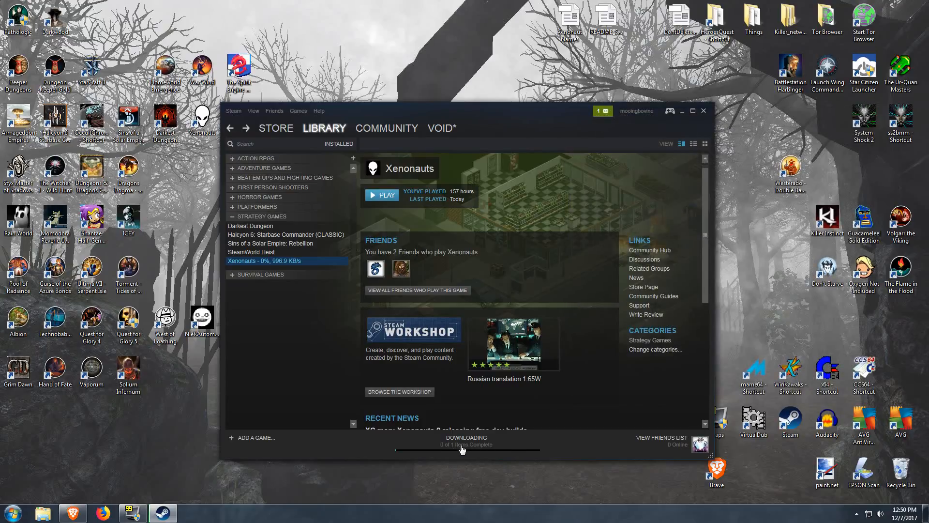
mouse_move(596, 416)
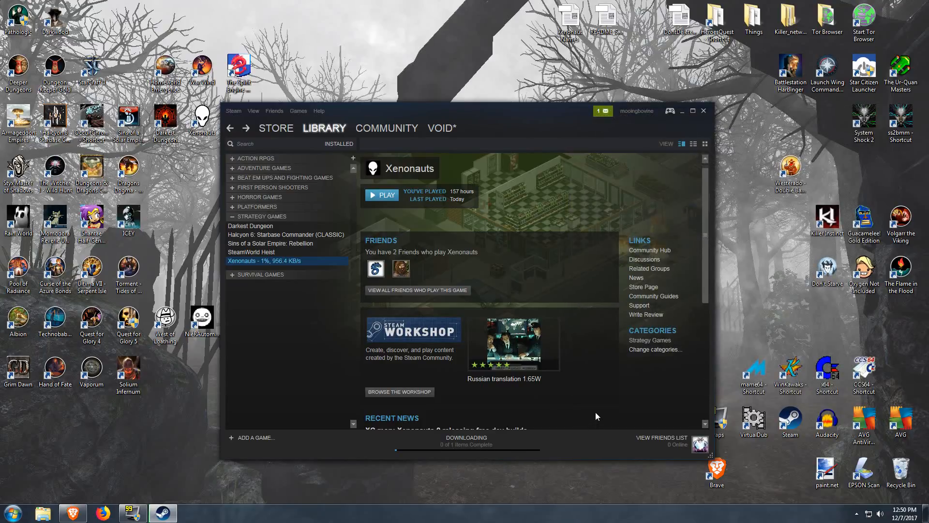
mouse_move(622, 412)
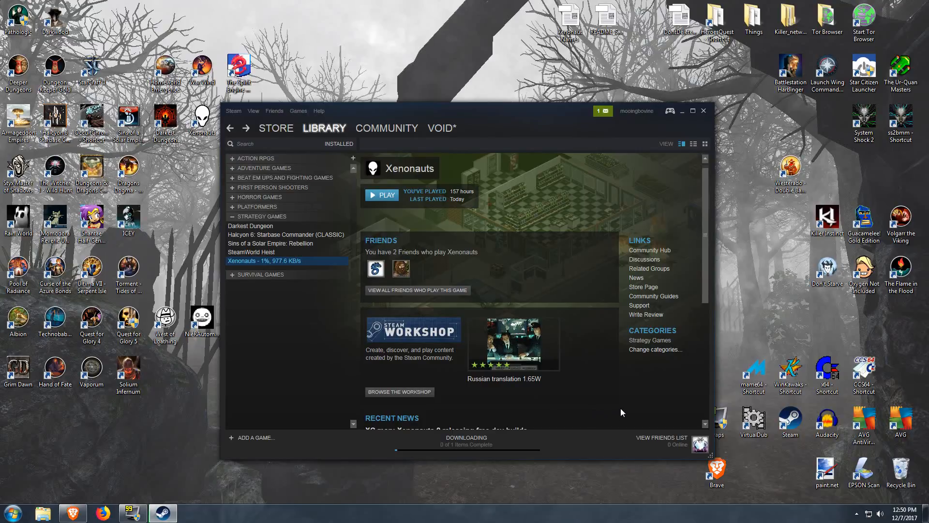
mouse_move(626, 411)
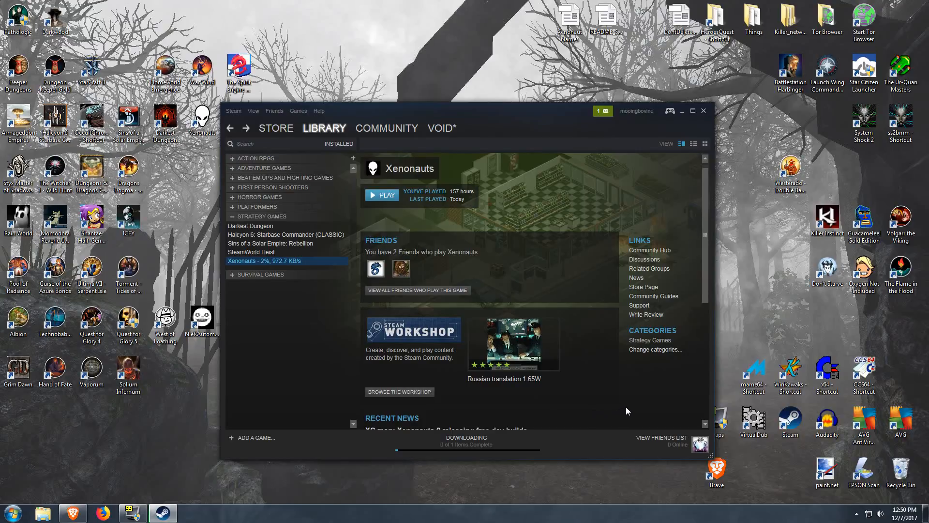
mouse_move(629, 411)
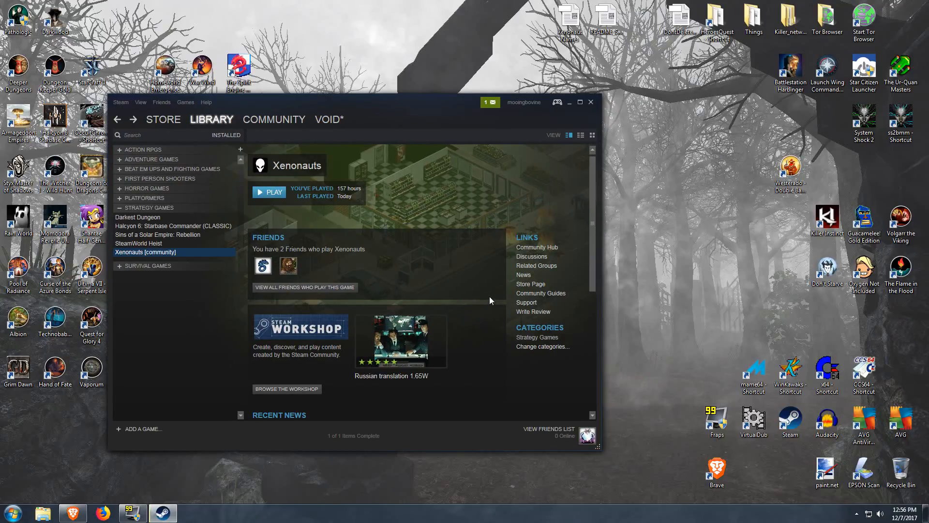
mouse_move(201, 261)
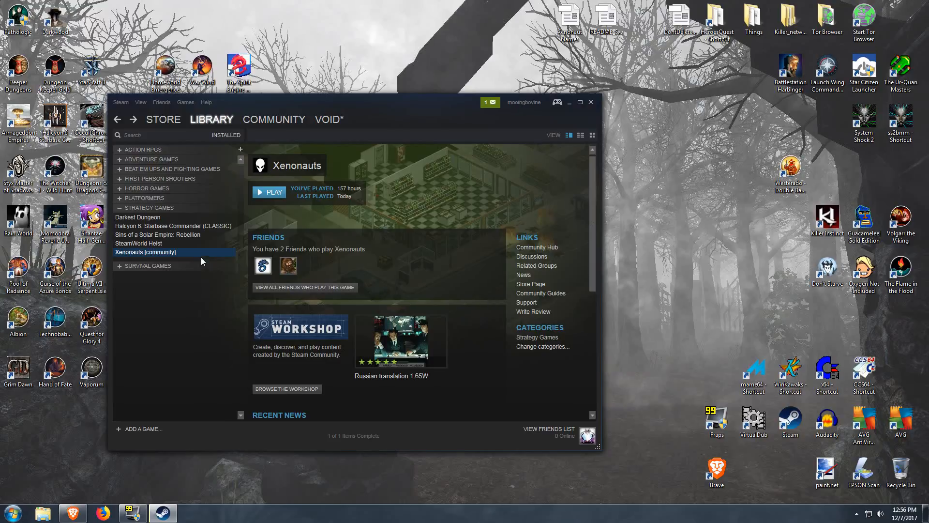
- Start Xenonauts [community] via Play Game to bring up its launcher
right_click(145, 252)
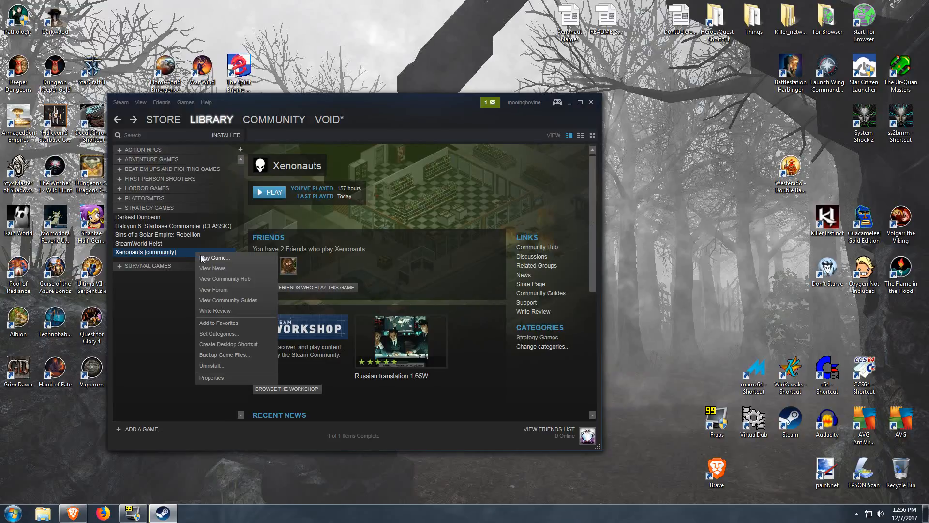
click(215, 257)
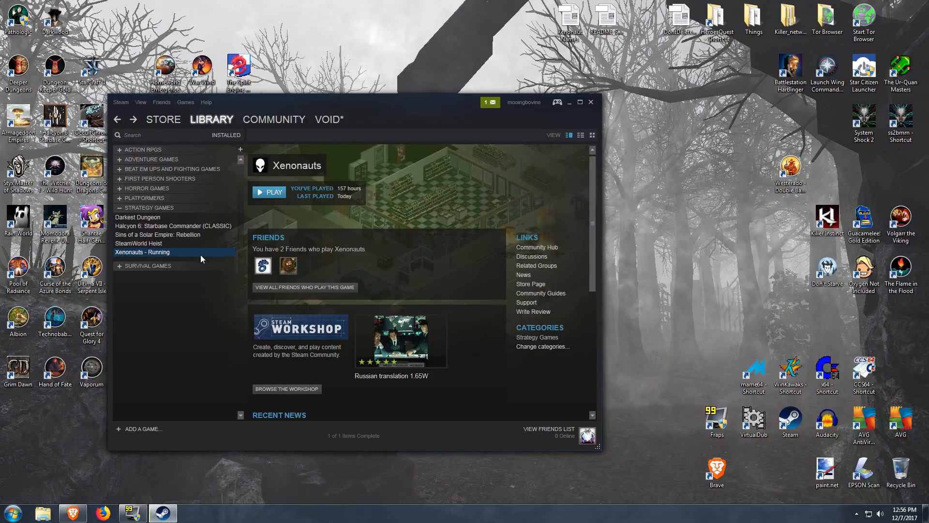
click(269, 192)
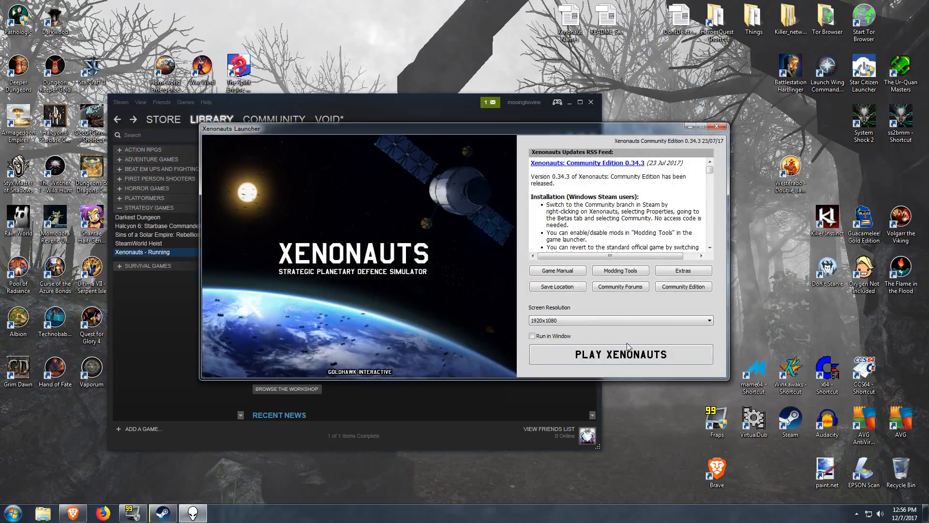
mouse_move(620, 293)
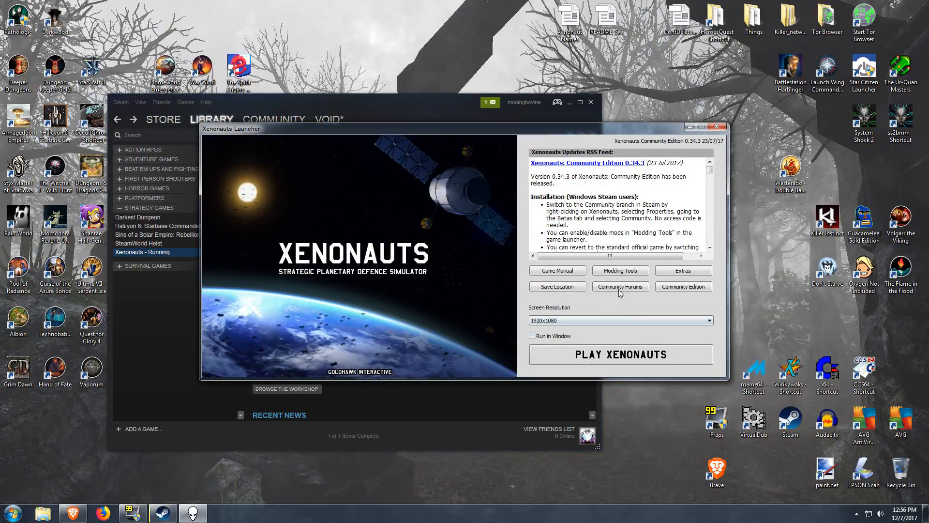
- Read the Hold the Line!, Armoured Assault! and Extended Weapon Descriptions mod details, then close the launcher
click(619, 270)
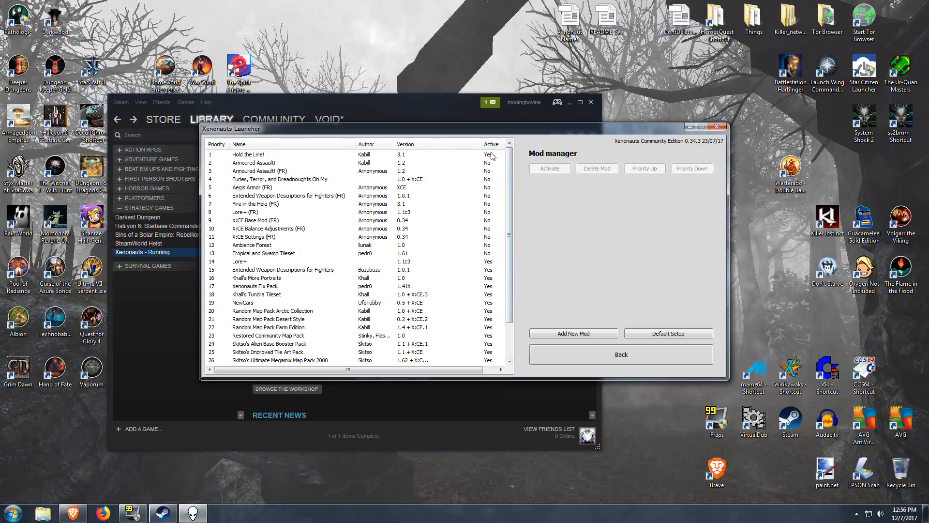
click(248, 154)
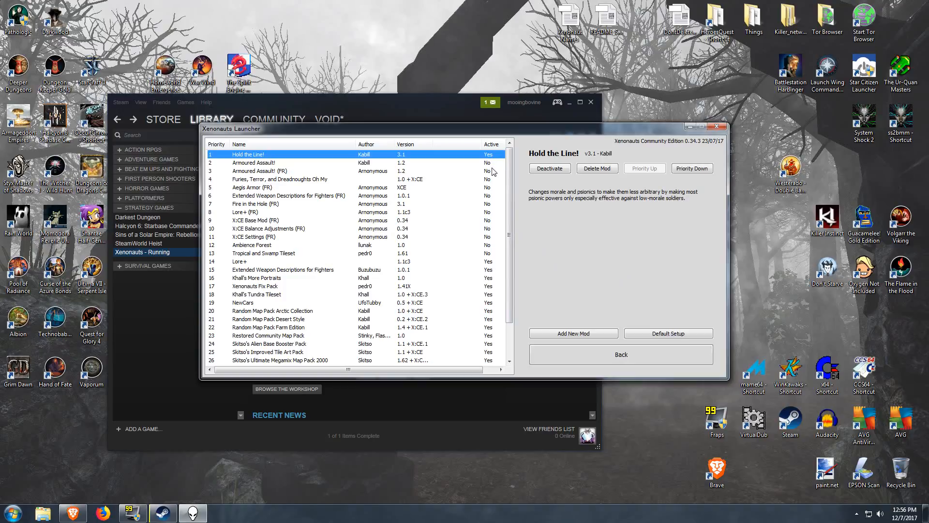
click(255, 163)
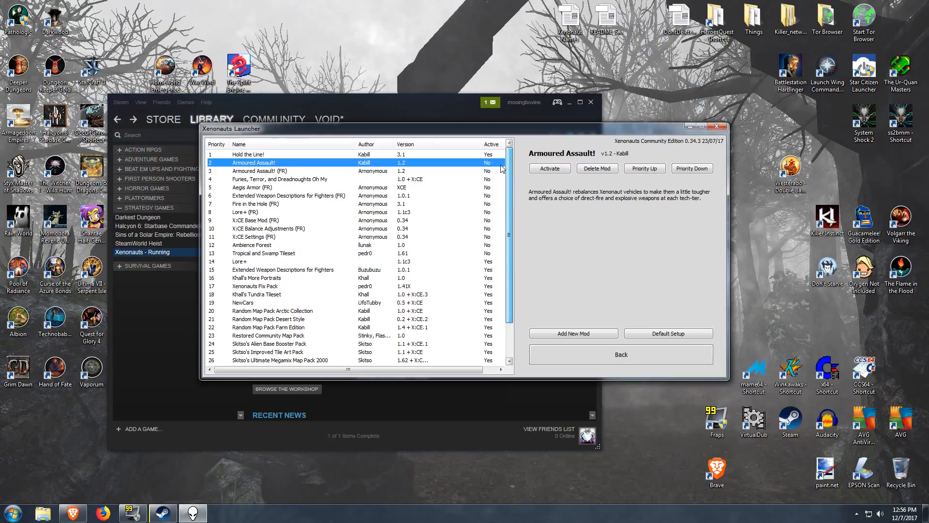
scroll(down, 3)
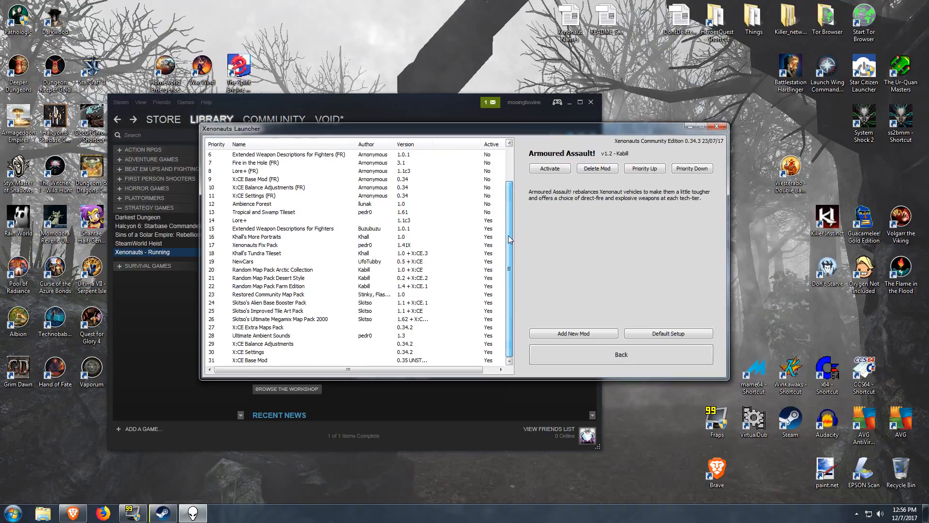
click(284, 228)
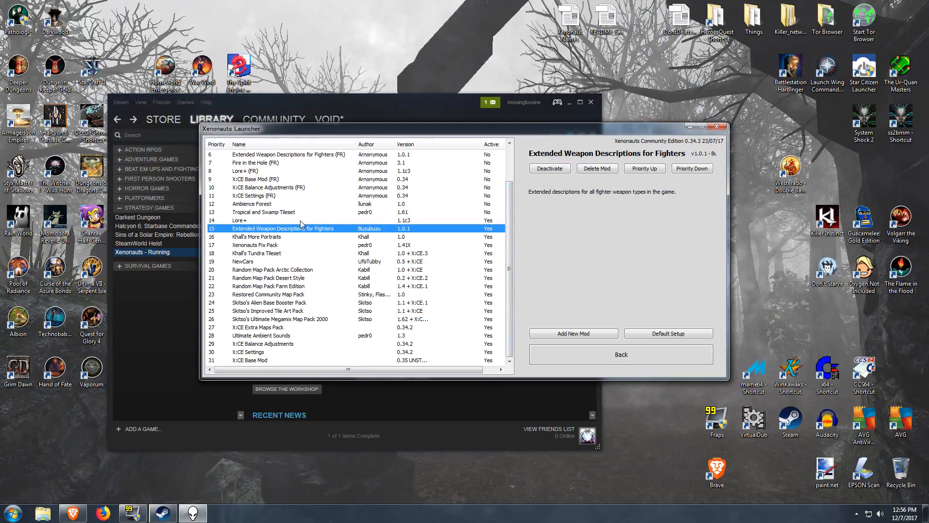
click(266, 237)
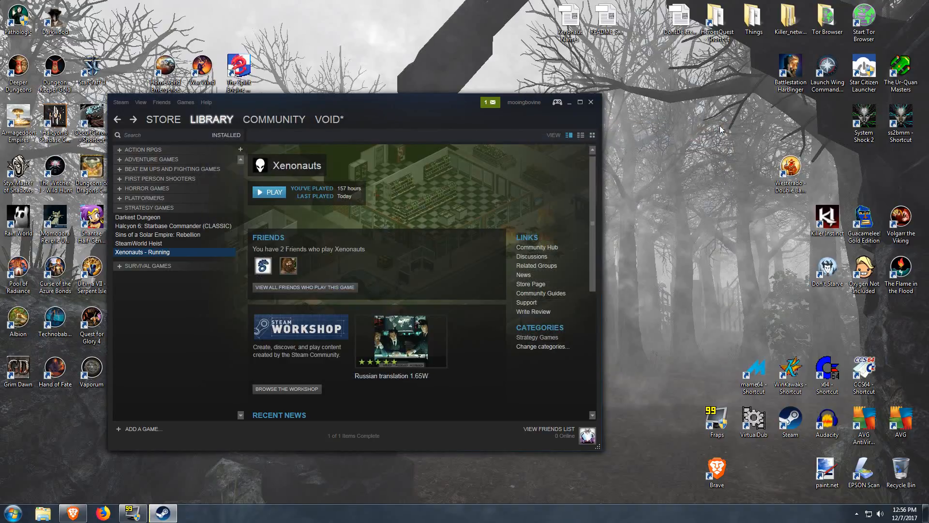
mouse_move(569, 212)
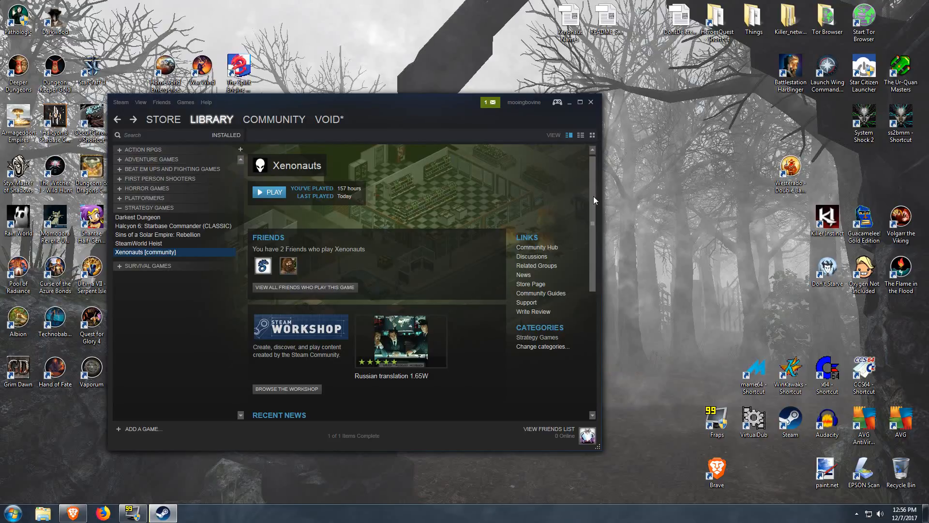
scroll(down, 3)
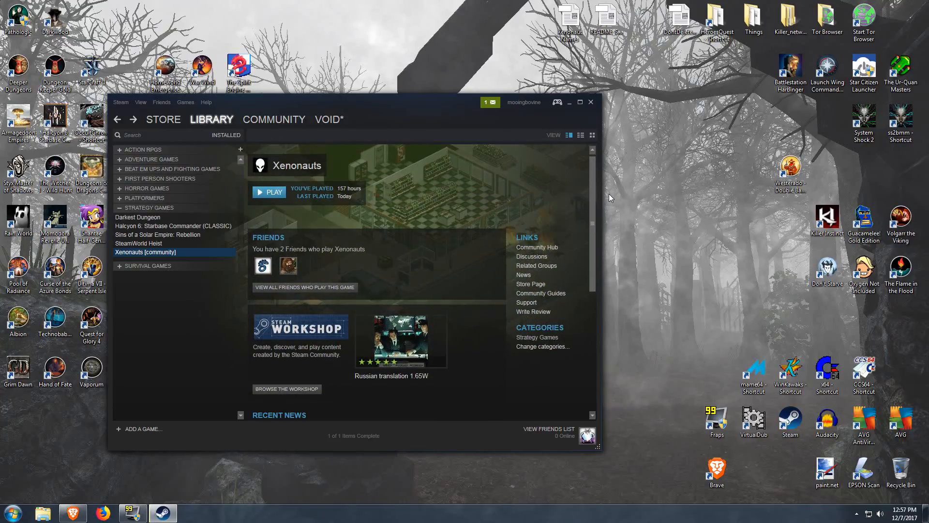
mouse_move(622, 195)
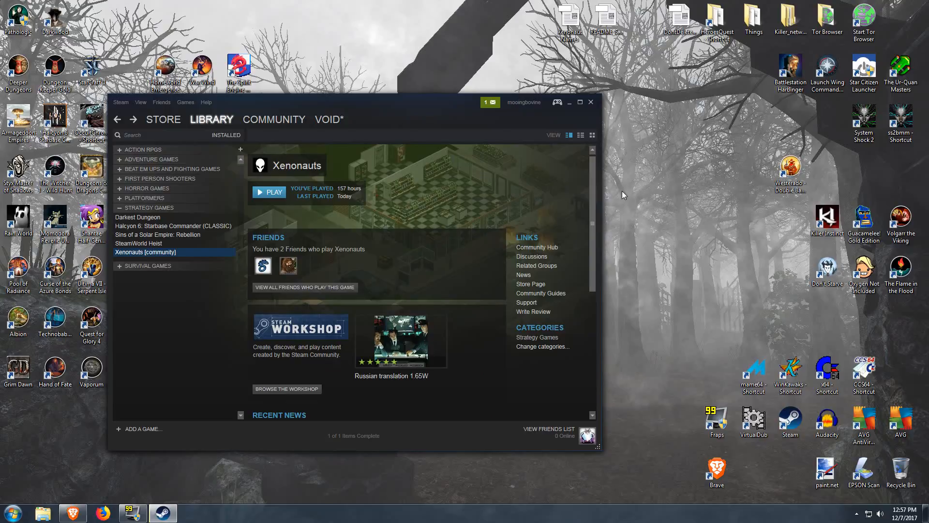
mouse_move(185, 261)
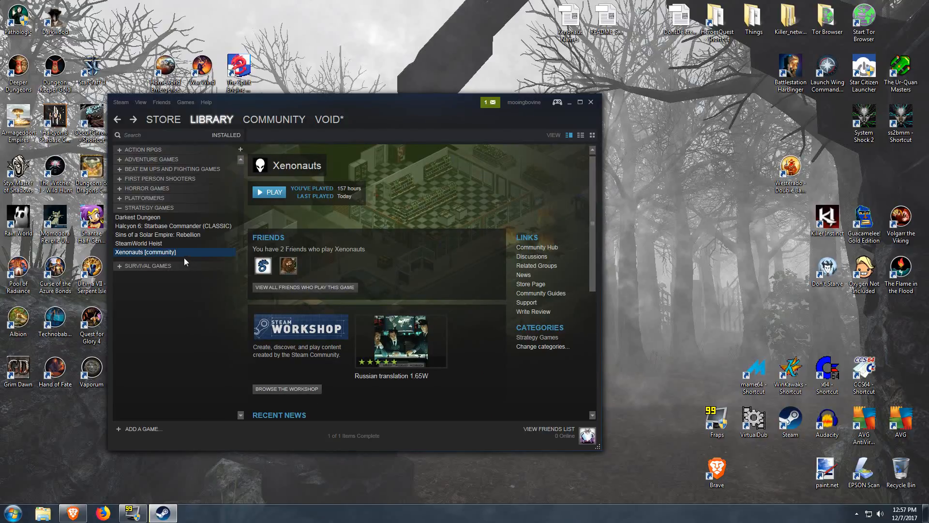
right_click(145, 252)
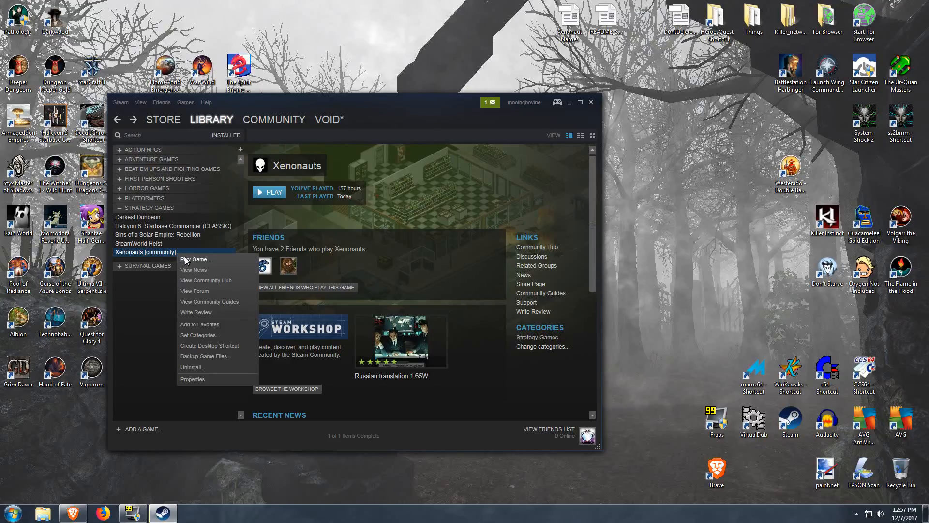
mouse_move(230, 388)
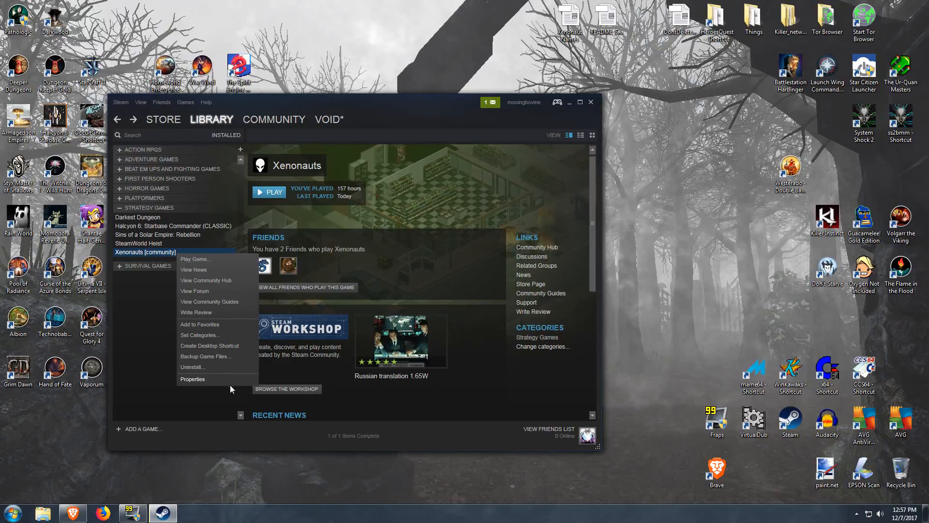
mouse_move(141, 409)
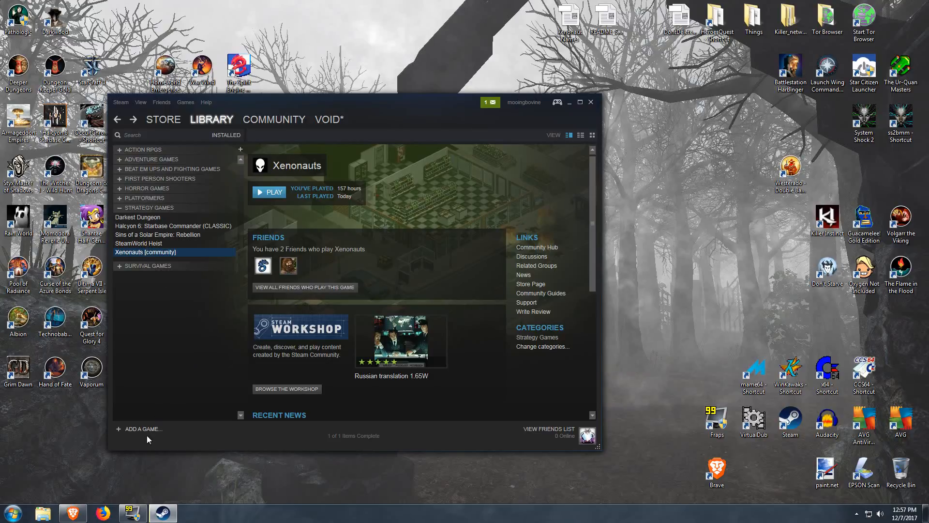
mouse_move(134, 446)
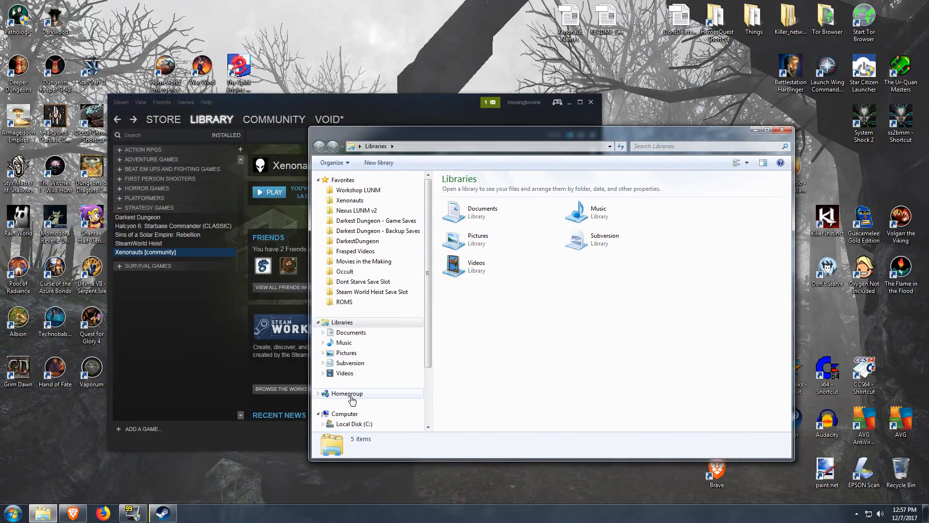
click(354, 424)
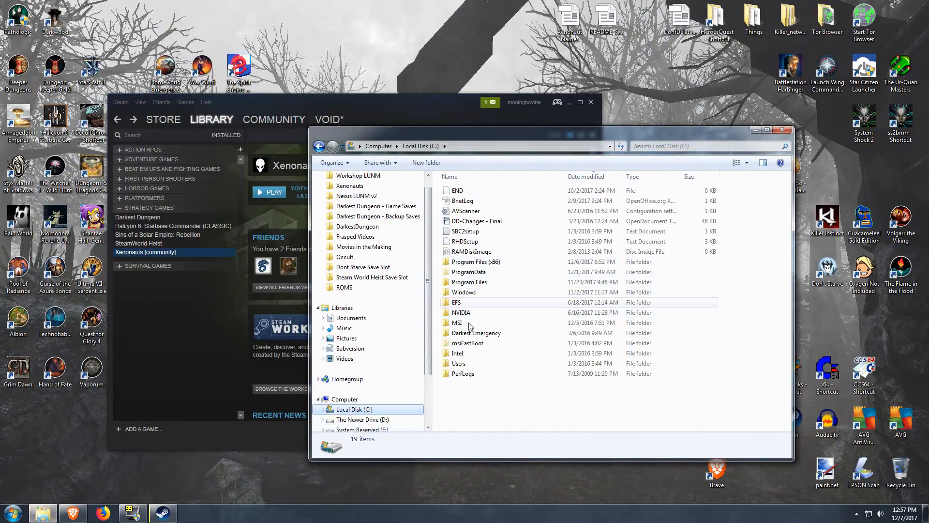
double_click(458, 363)
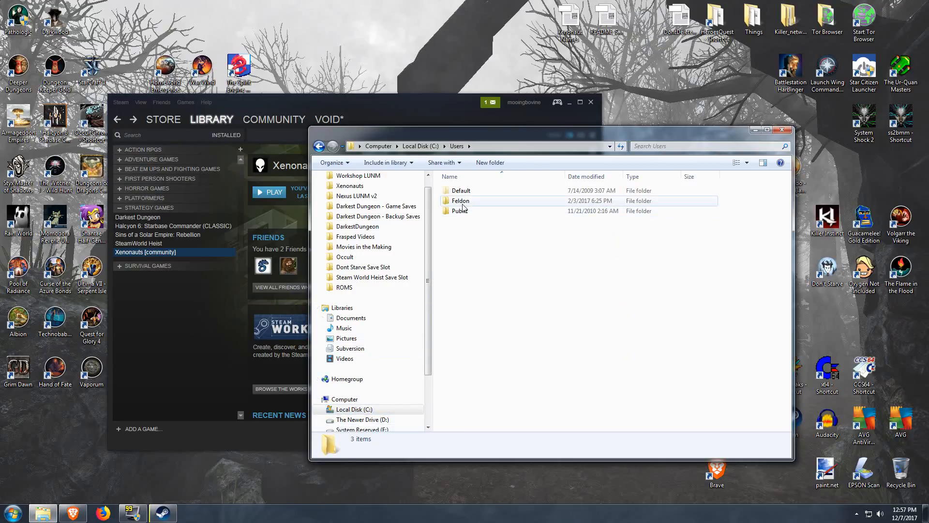
double_click(460, 201)
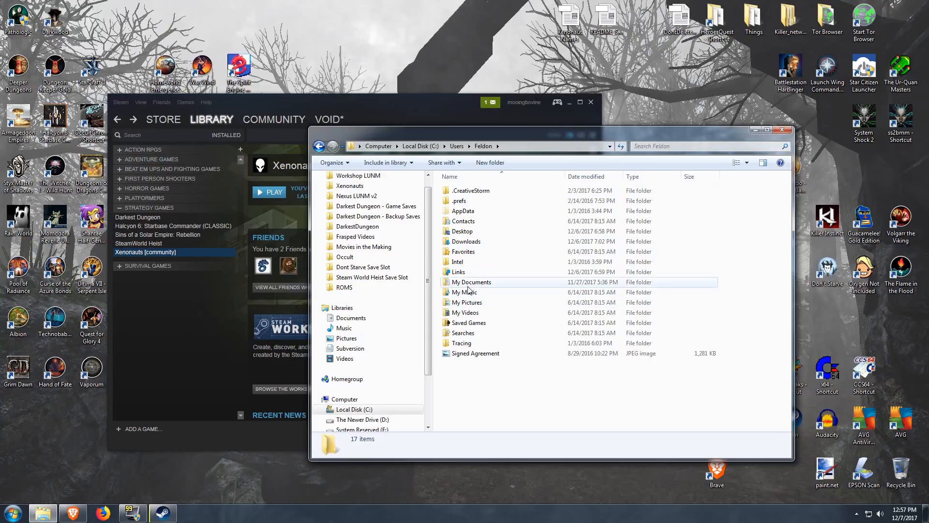
double_click(471, 282)
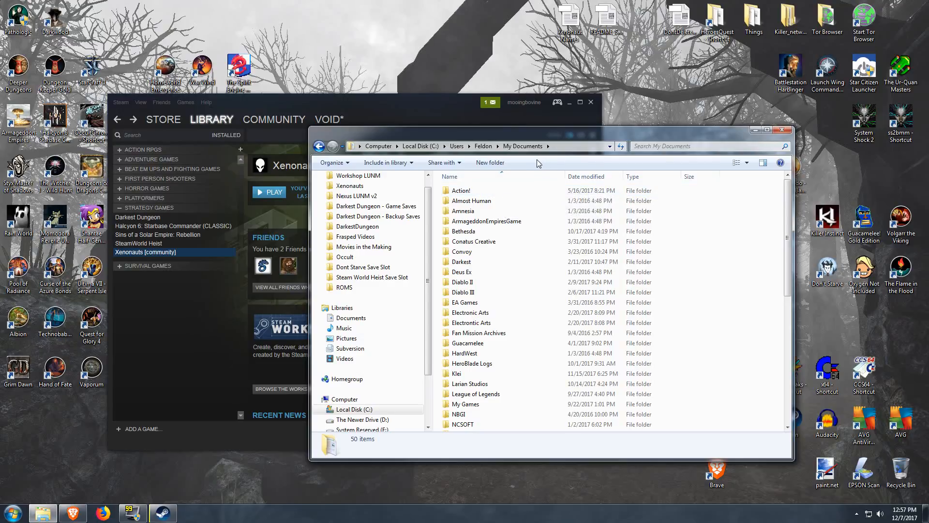
scroll(down, 3)
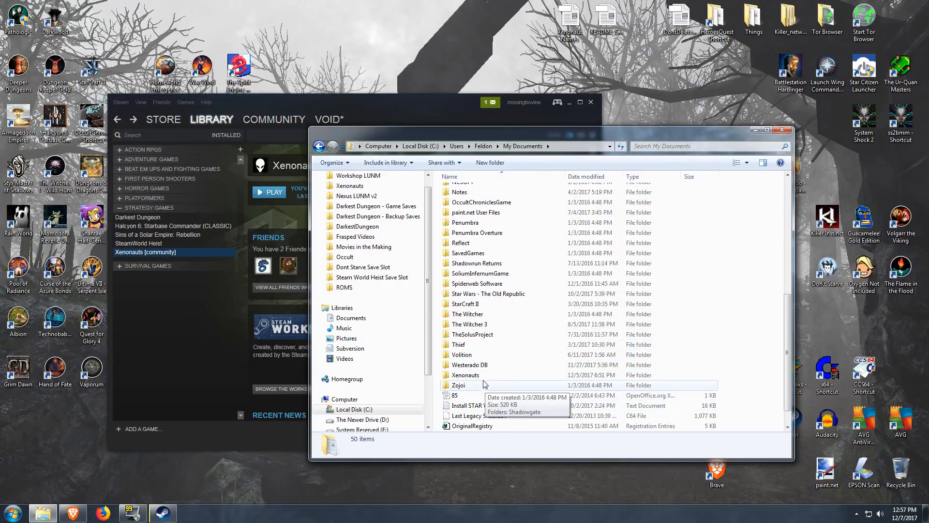
double_click(465, 374)
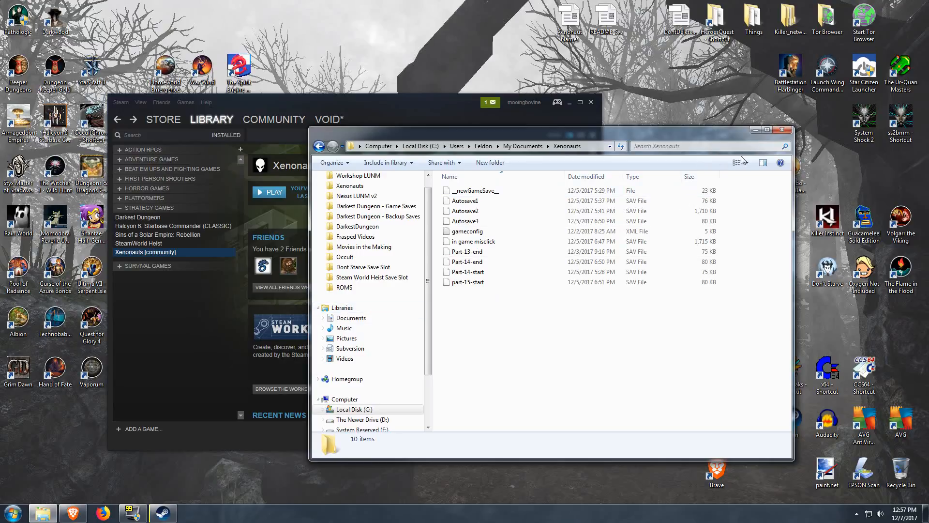
click(782, 129)
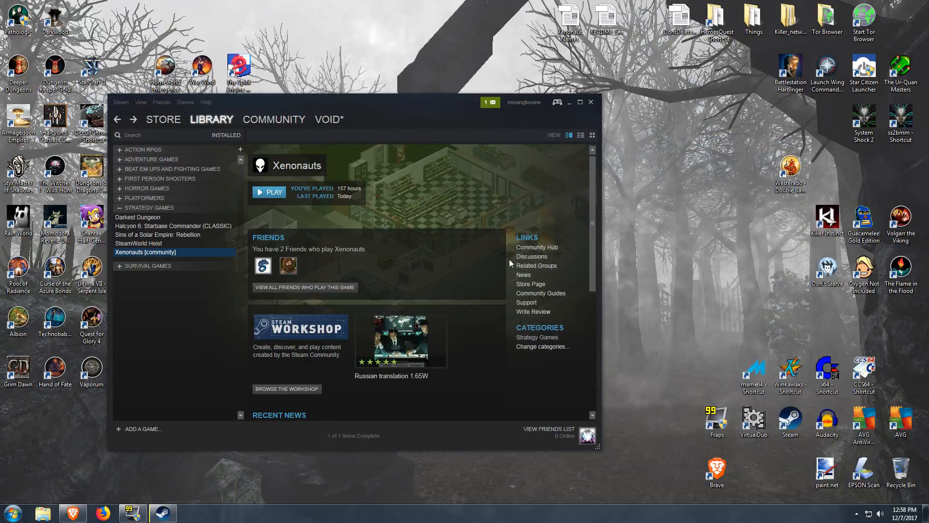
mouse_move(432, 112)
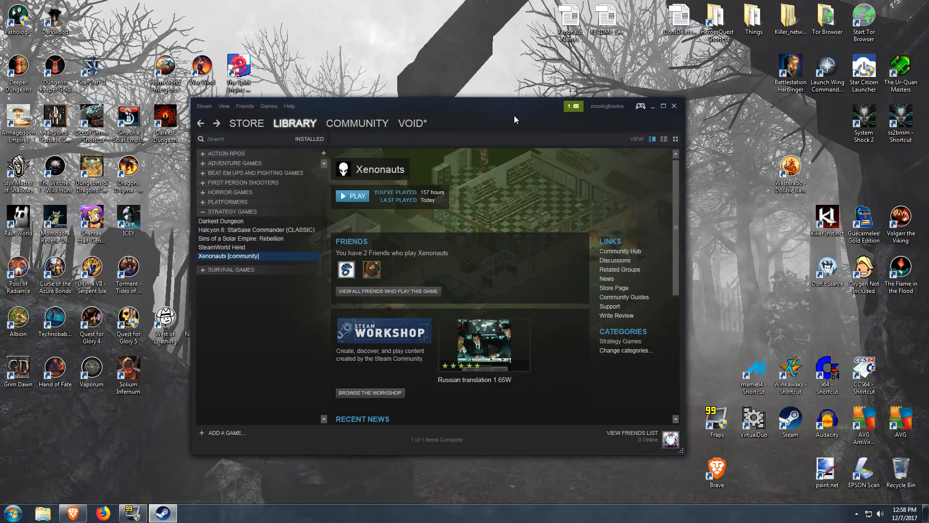
mouse_move(260, 262)
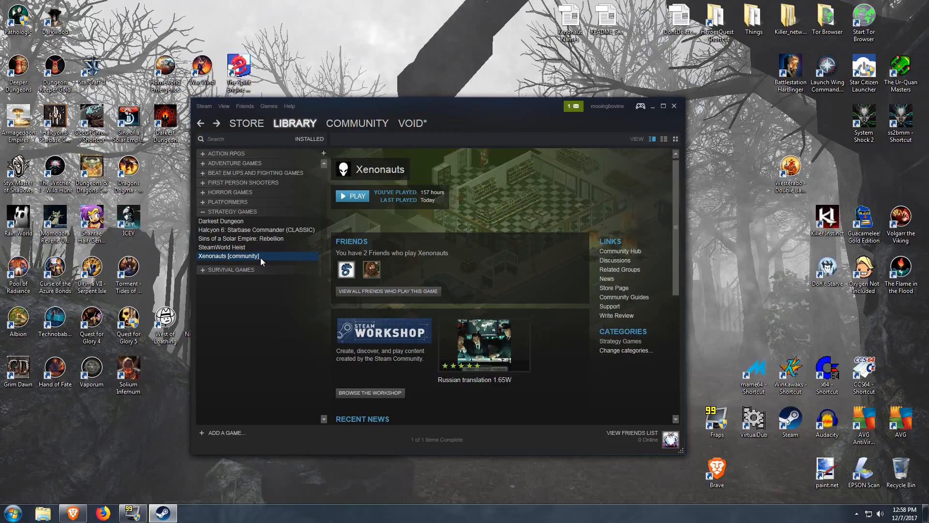
- Open Xenonauts' Local Files properties and browse to its installation folder
right_click(229, 256)
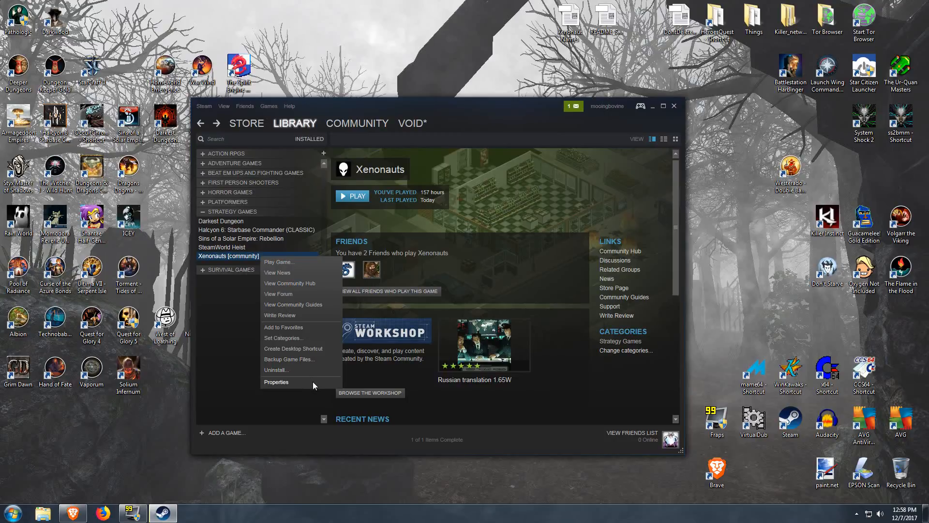
mouse_move(282, 385)
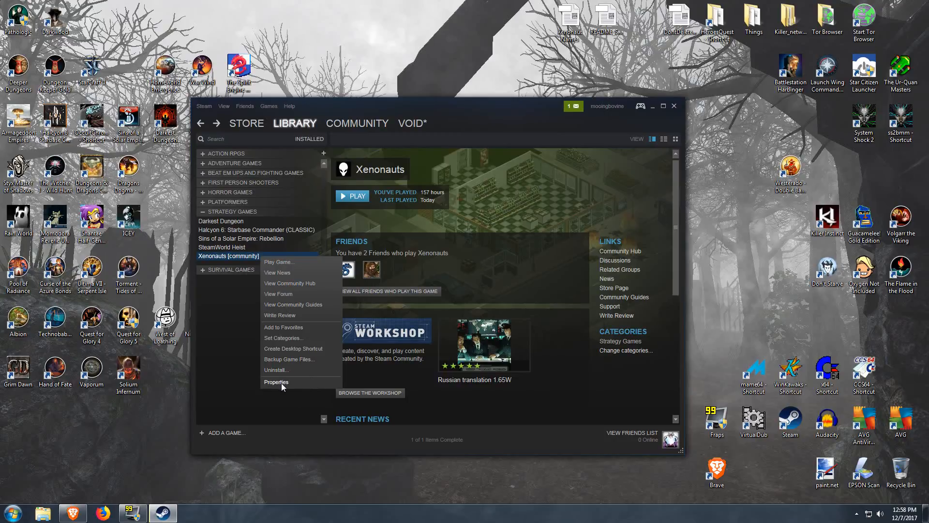
click(276, 382)
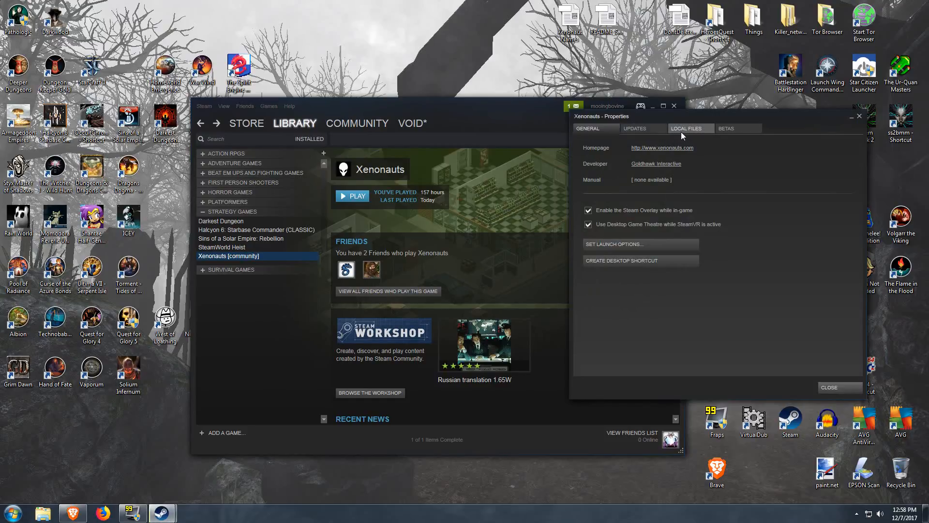
click(689, 129)
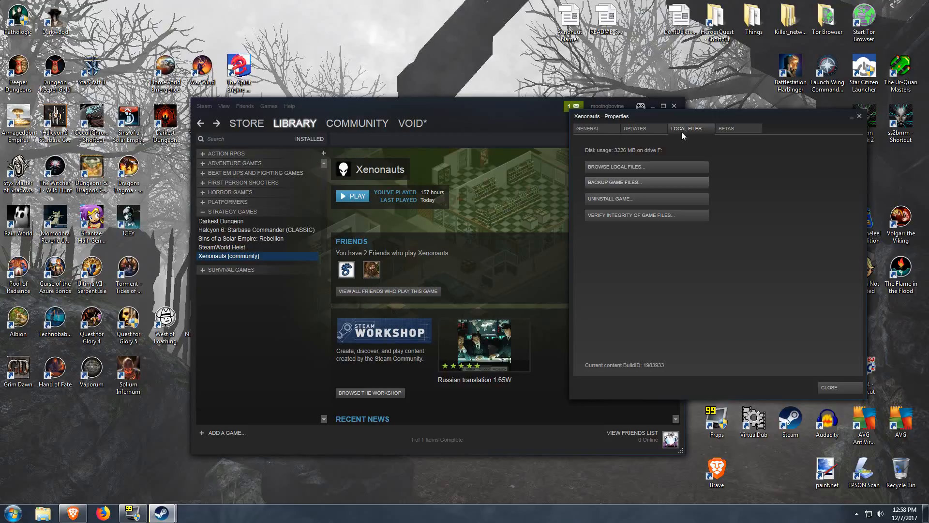
click(616, 167)
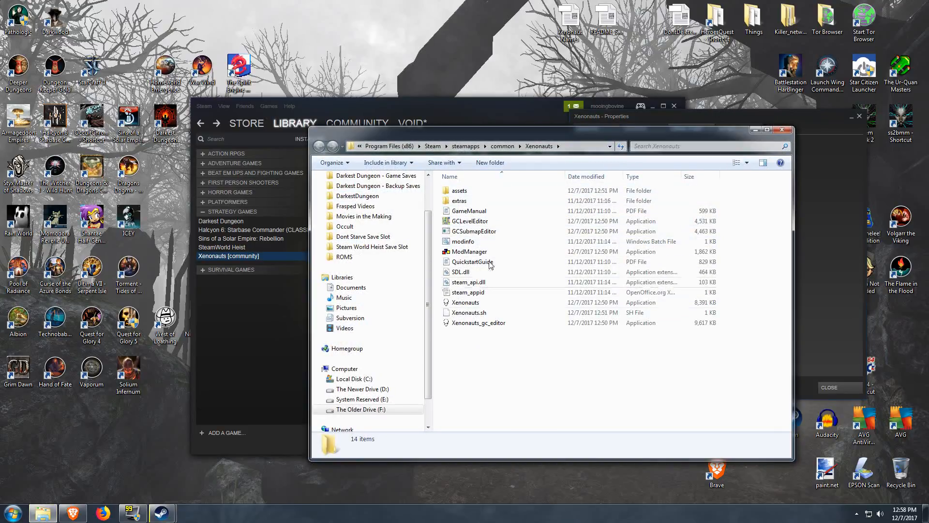
- Navigate into assets\mods and select the xce mod folder
click(460, 190)
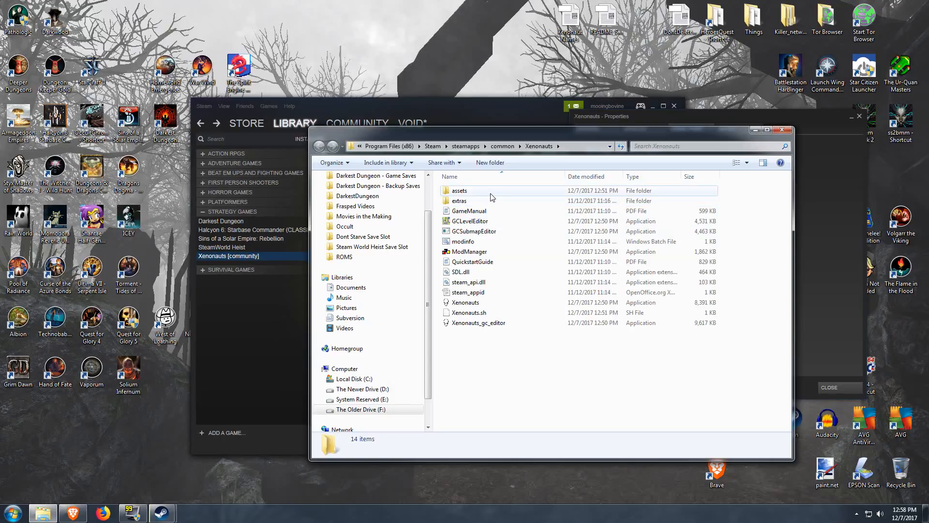
double_click(459, 190)
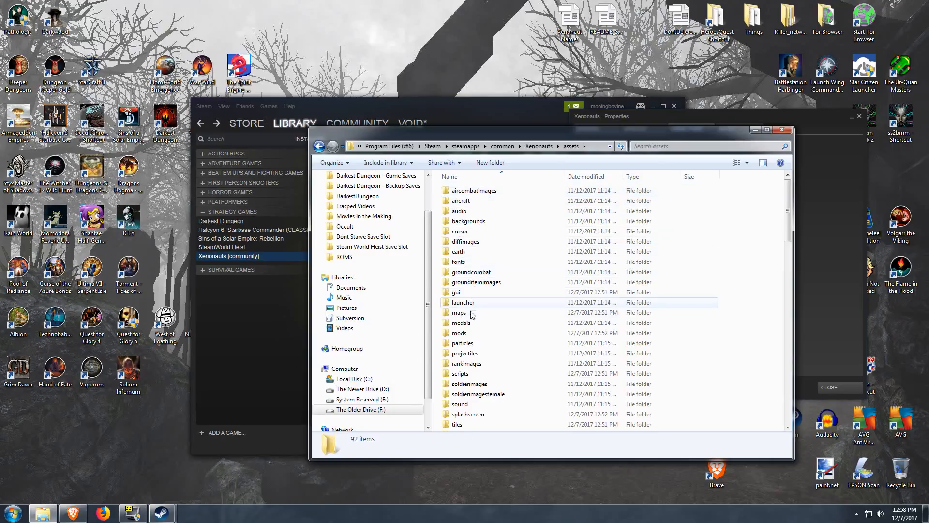
scroll(down, 3)
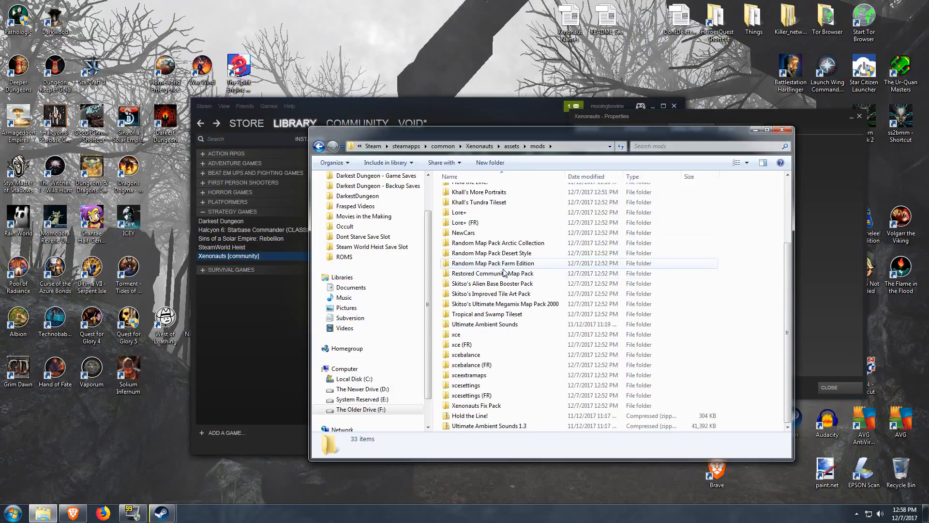
mouse_move(493, 263)
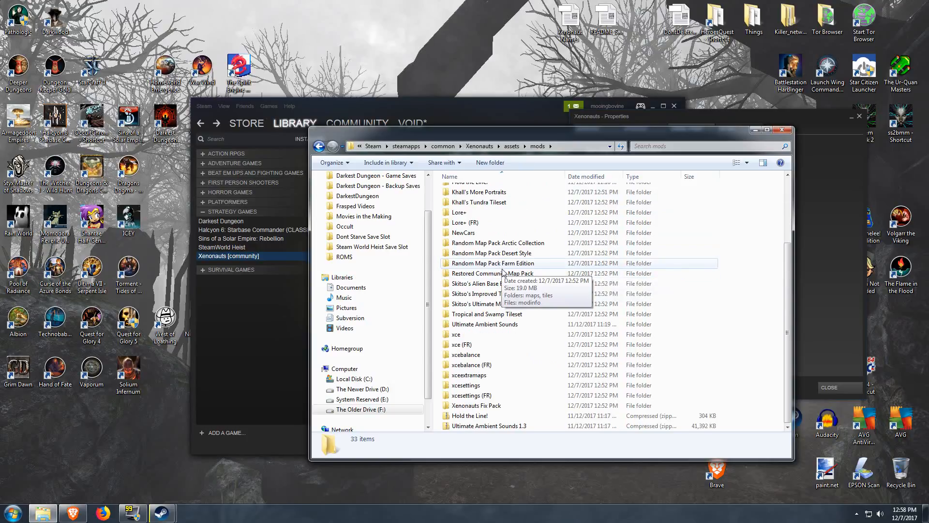
mouse_move(477, 406)
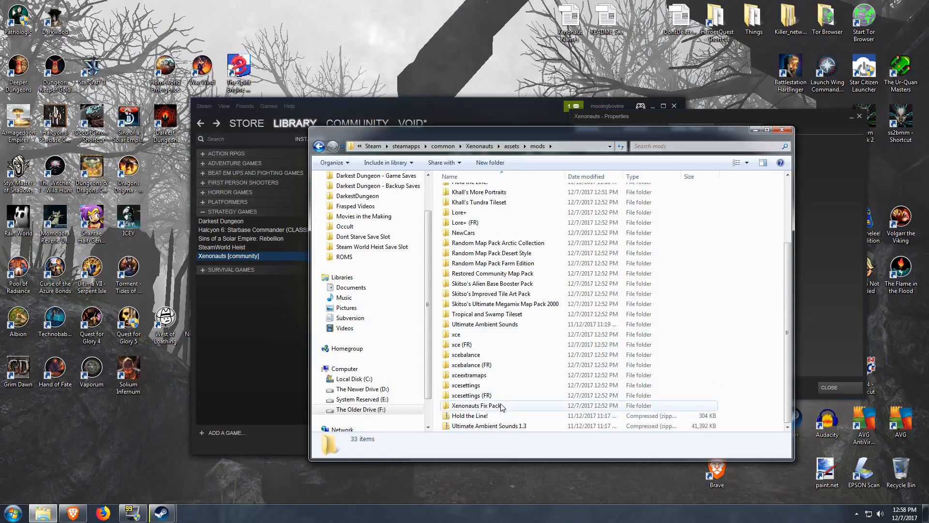
click(503, 253)
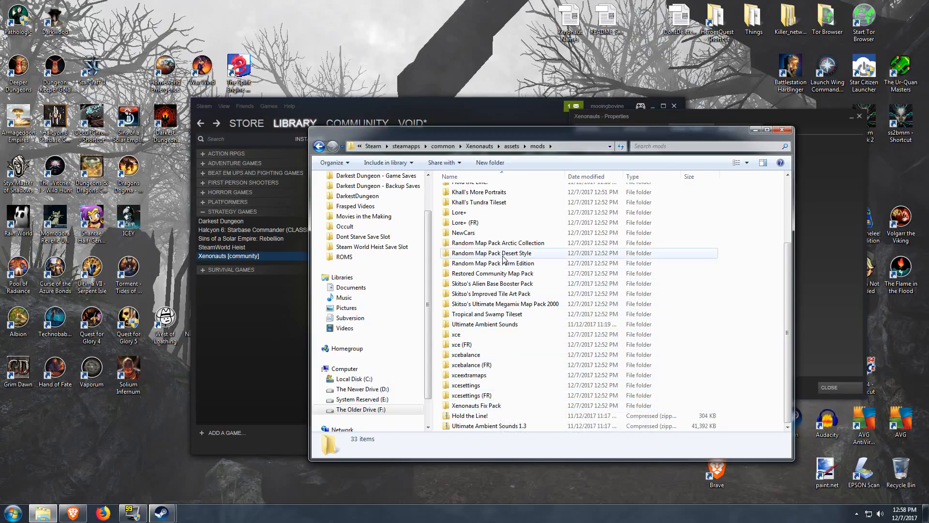
mouse_move(502, 253)
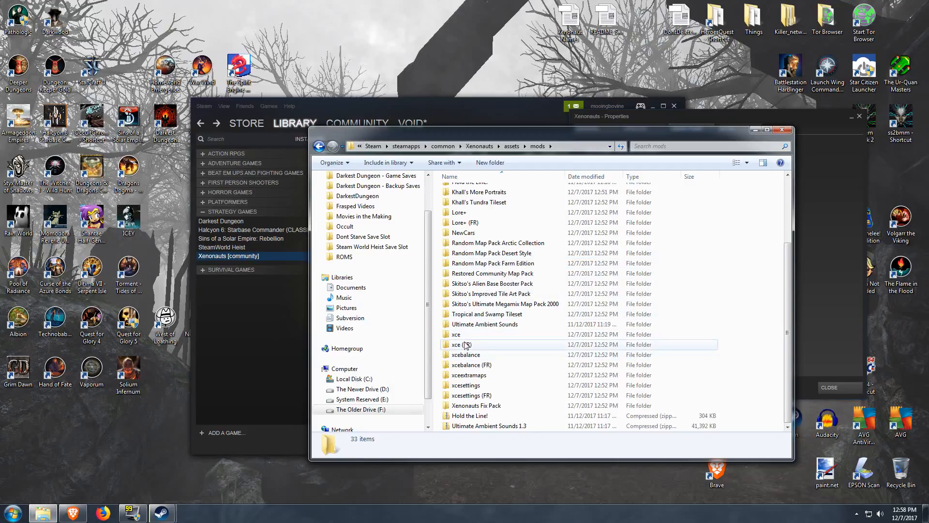
click(455, 334)
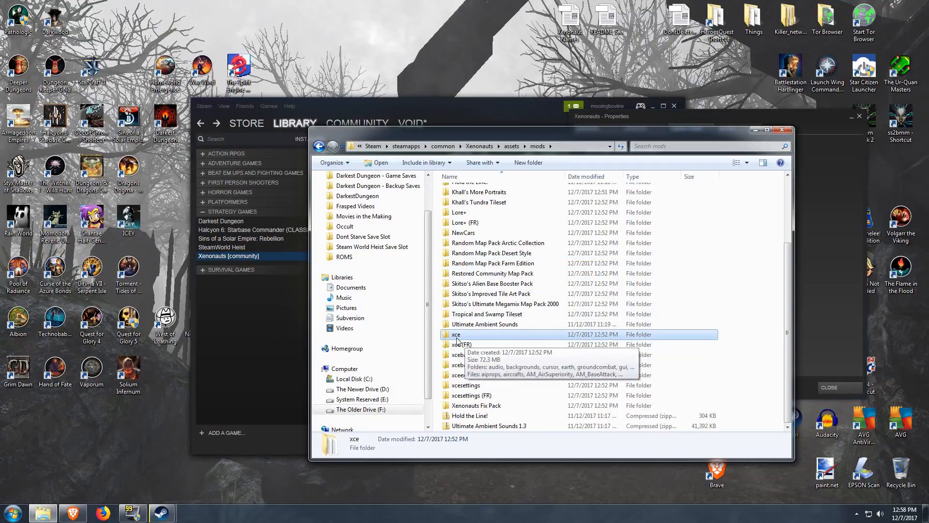
- Enter the xce folder and open the aircrafts XML file in WordPad
double_click(456, 334)
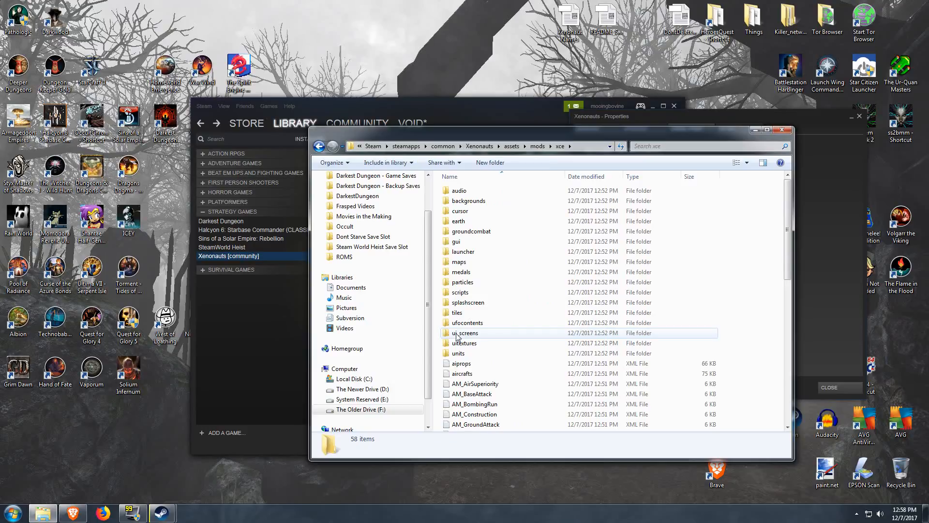
scroll(down, 3)
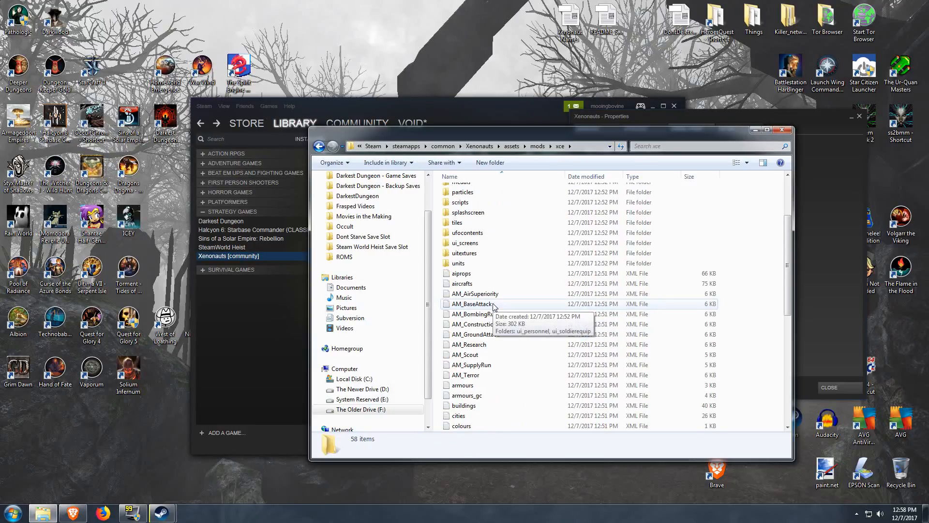
scroll(down, 3)
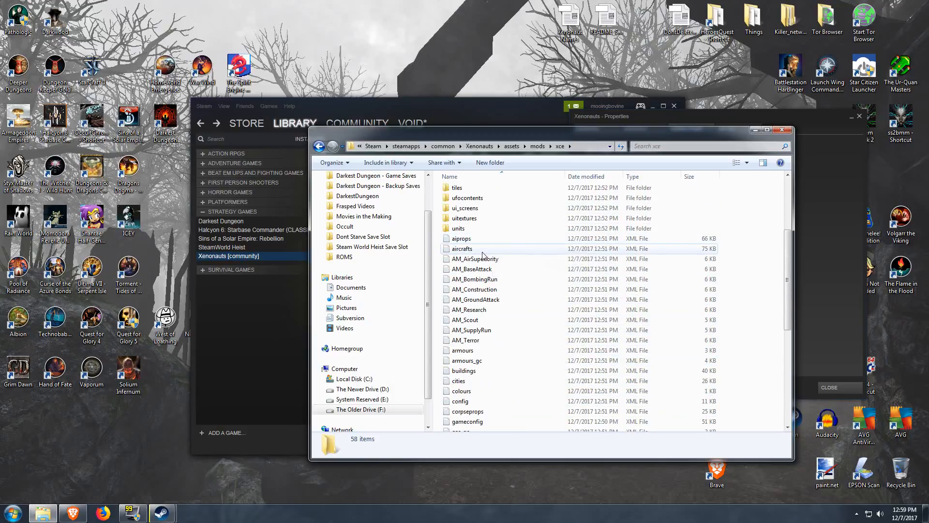
double_click(462, 249)
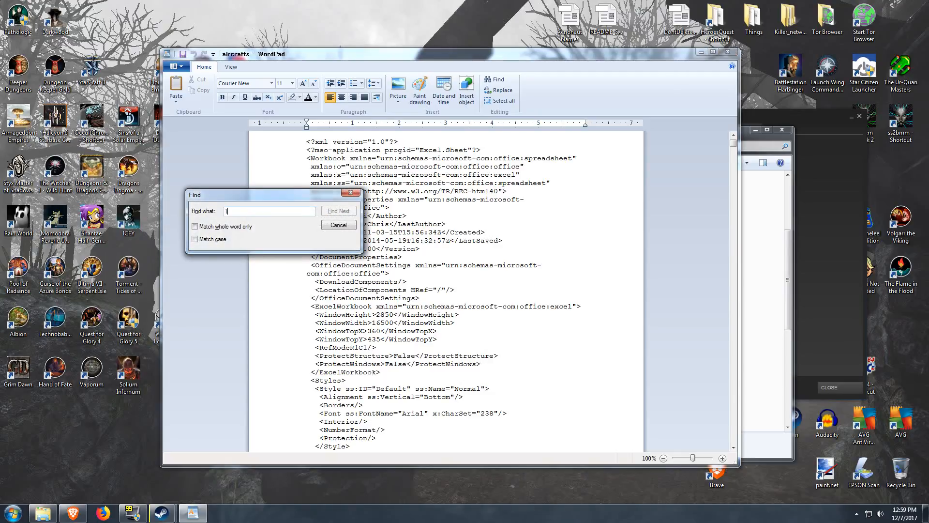
- Search for 10000, stepping through each match until WordPad reports the search finished
text(0000)
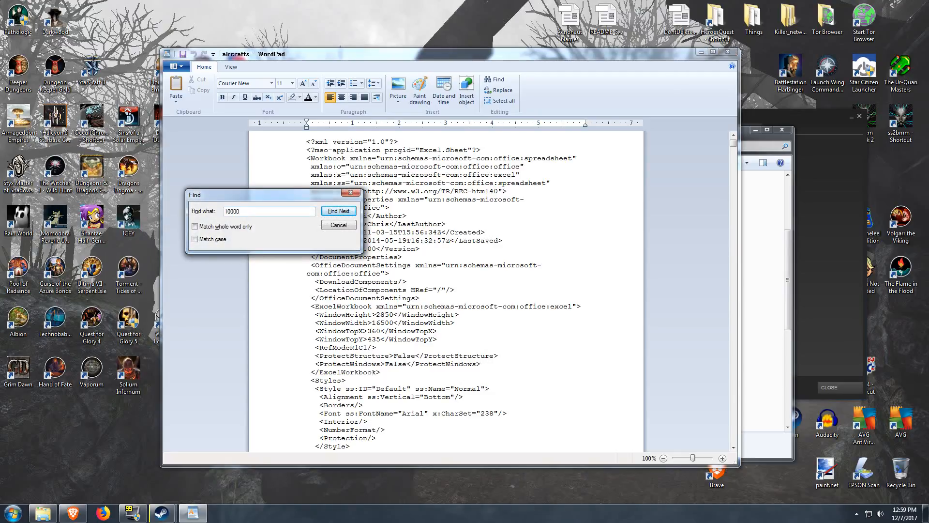
click(338, 211)
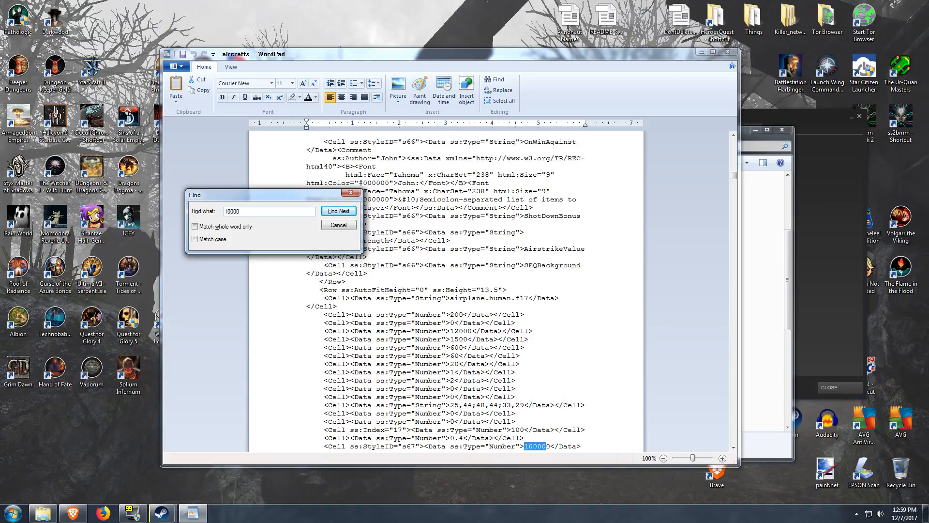
click(337, 211)
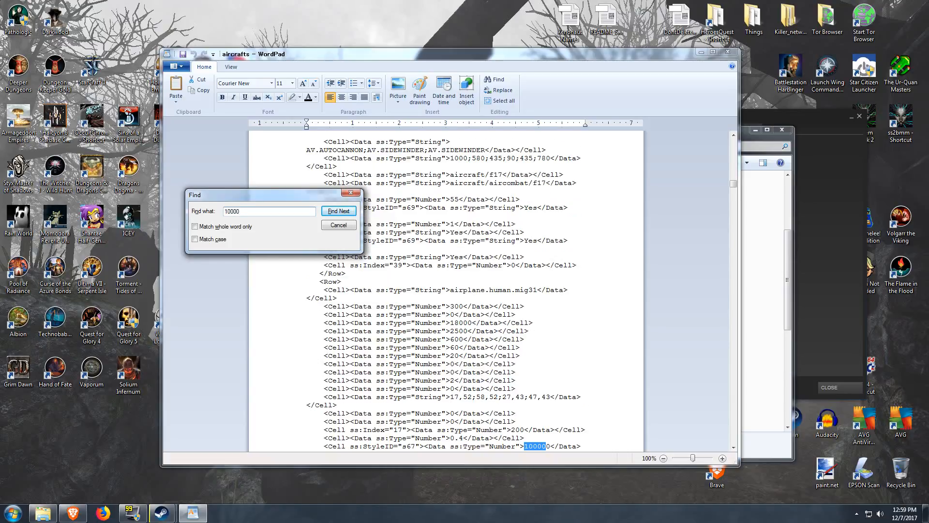
click(338, 211)
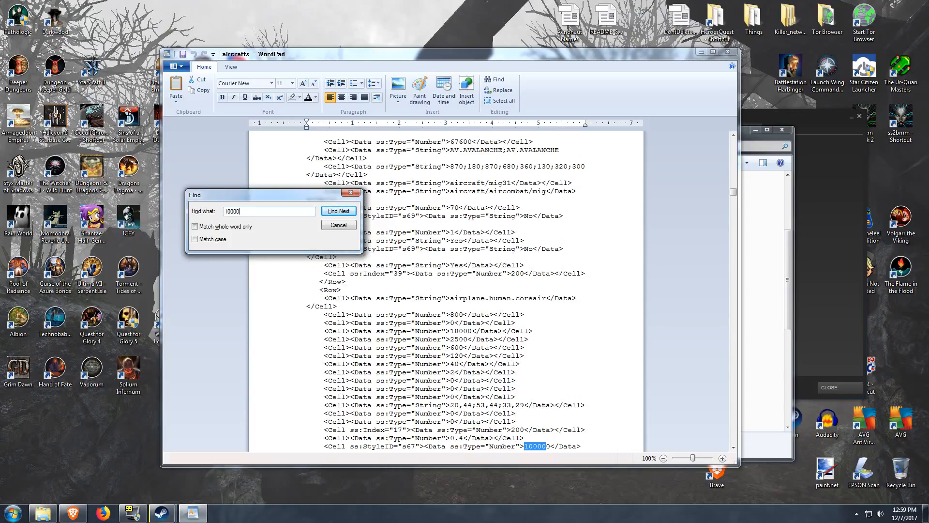
click(338, 211)
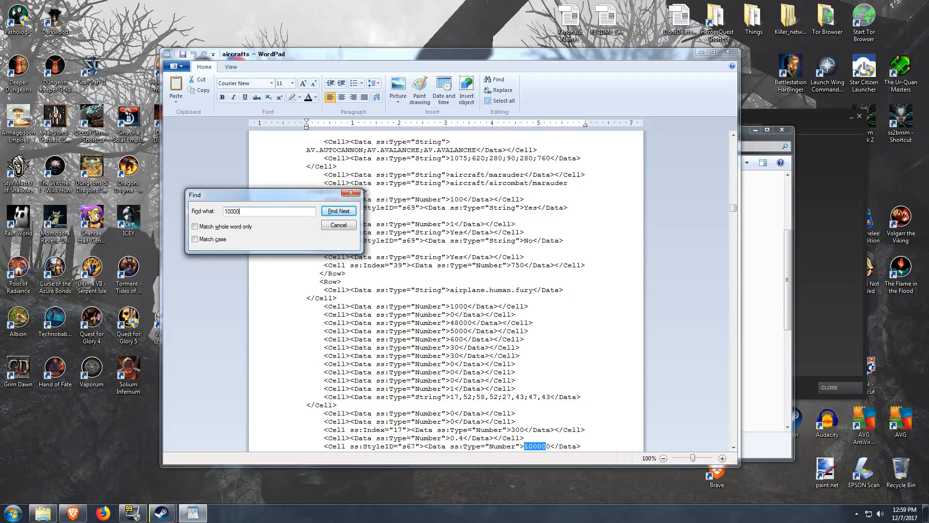
click(338, 211)
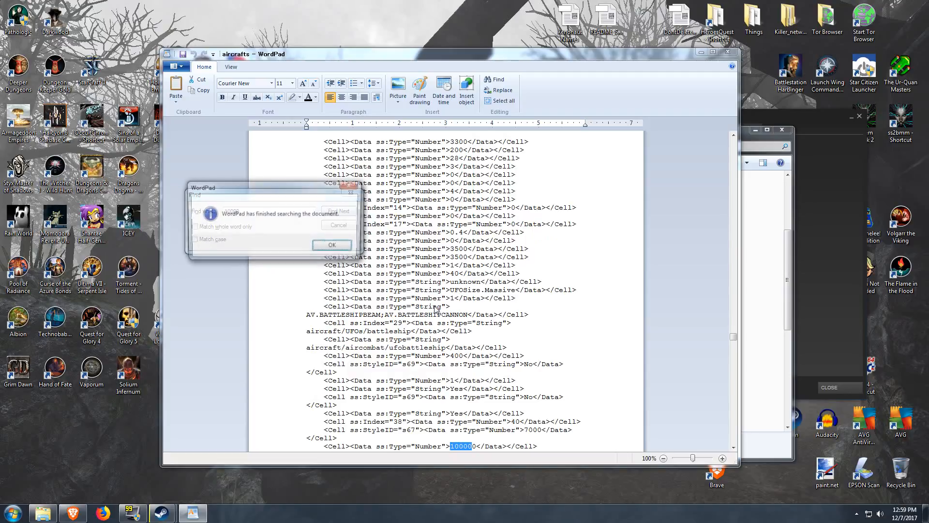
click(332, 245)
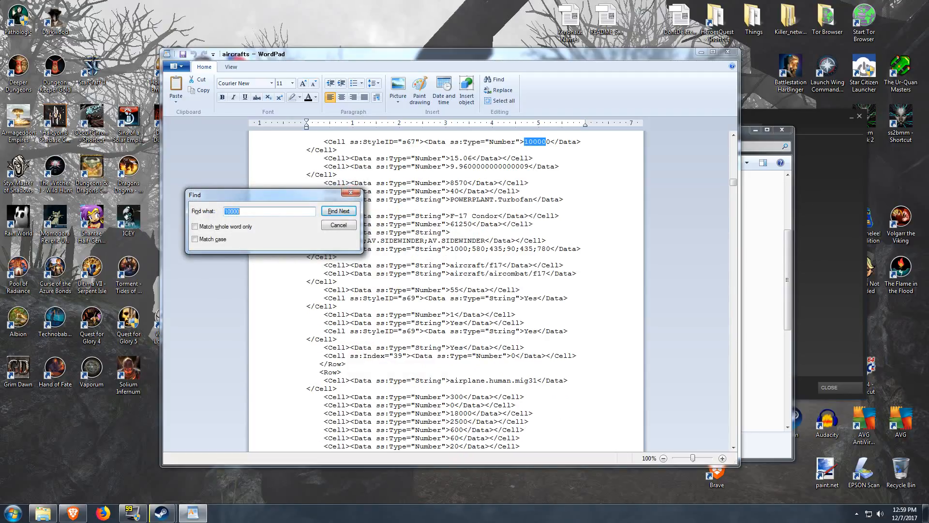
- Cancel the Find dialog and scroll to the 100000 maintenance value
click(338, 224)
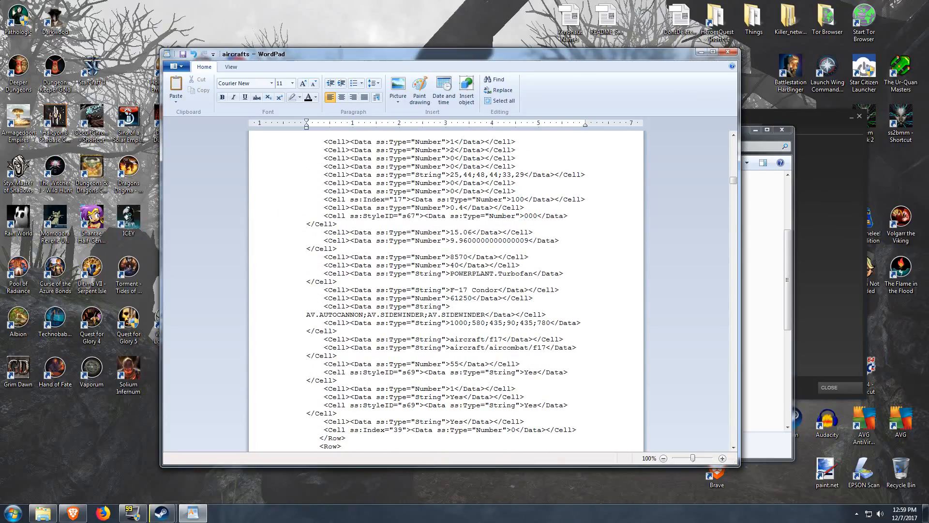
scroll(down, 3)
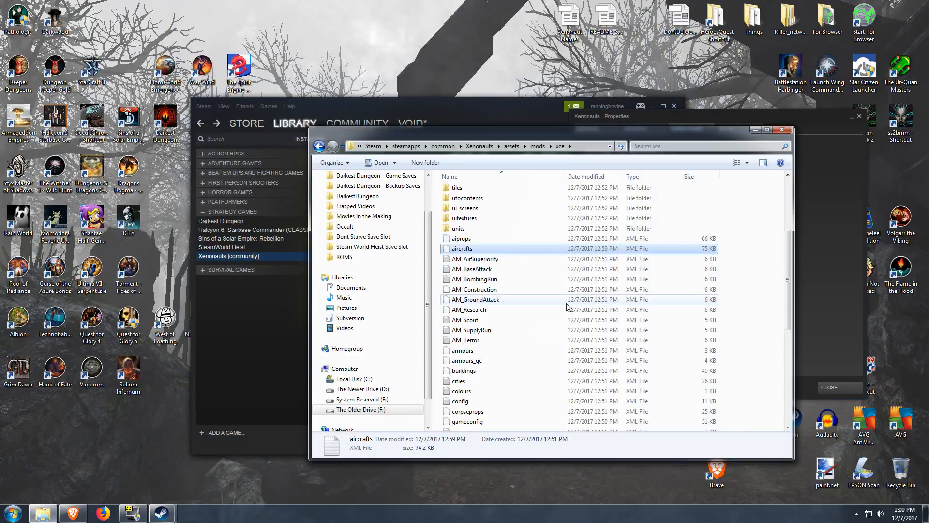
mouse_move(501, 360)
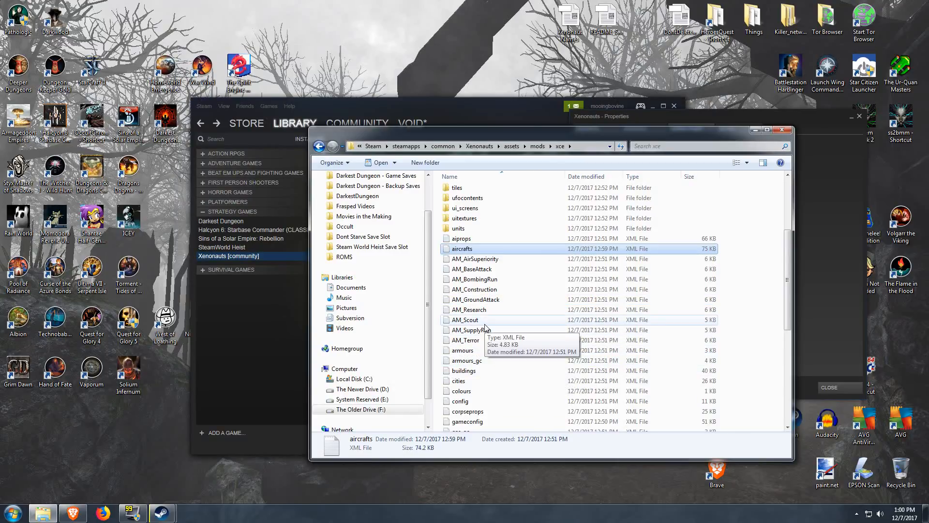
- Scroll the xce folder and open gameconfig in WordPad
click(465, 319)
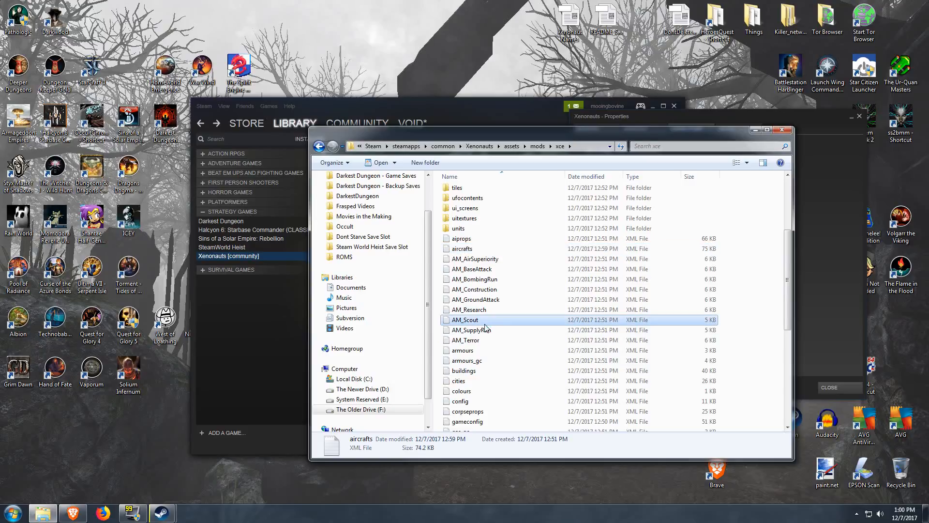
scroll(down, 3)
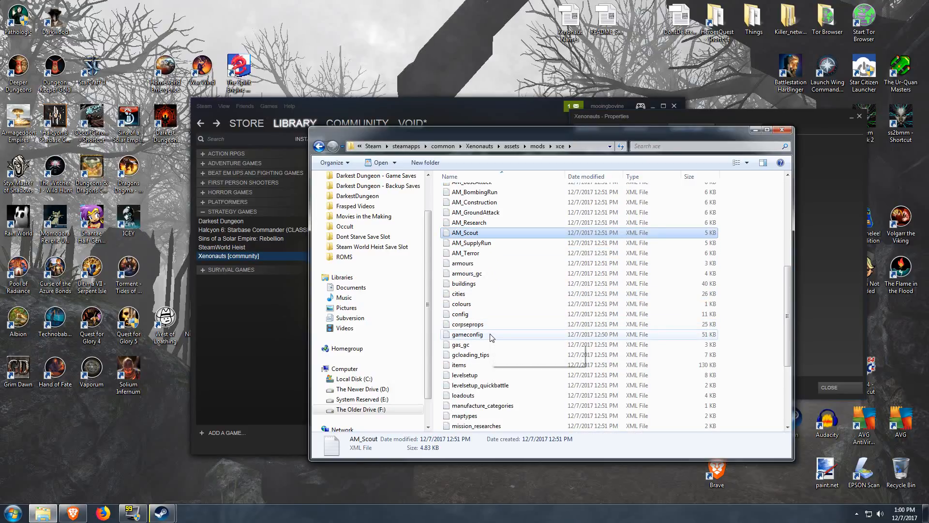
click(467, 335)
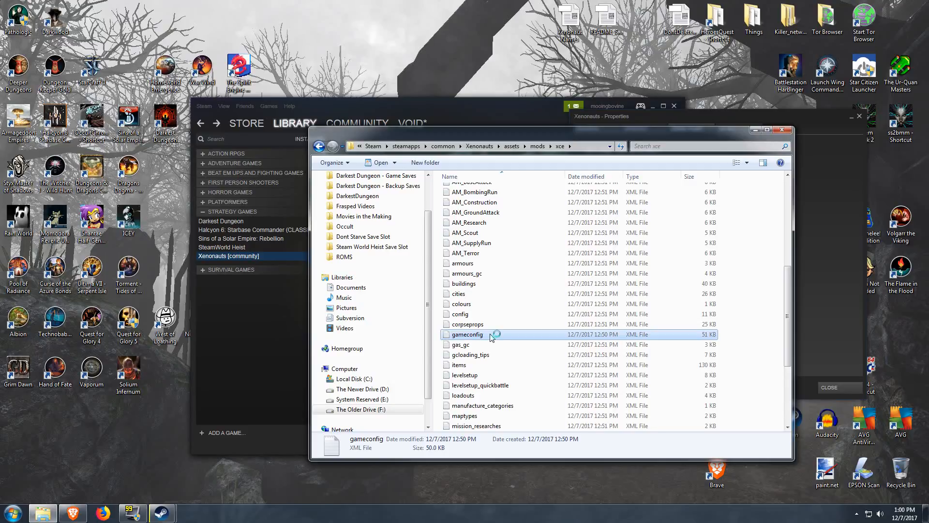
double_click(467, 334)
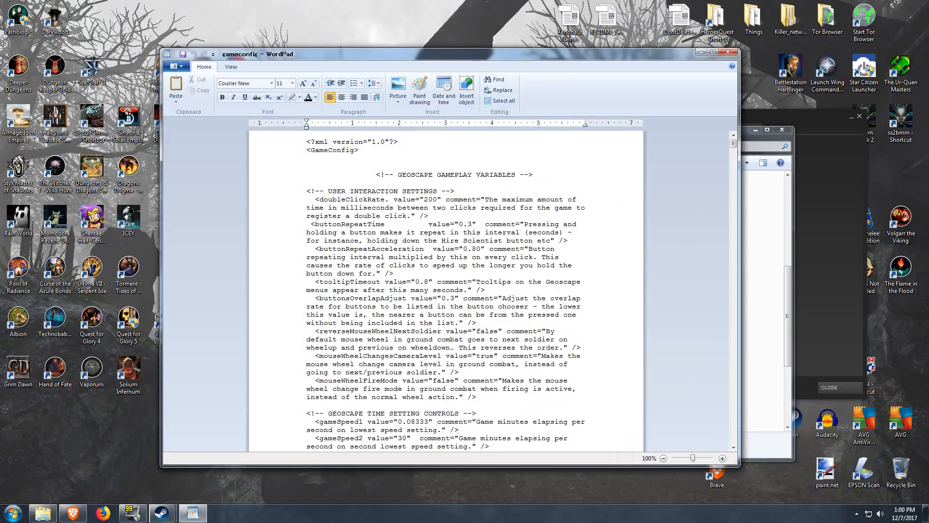
- Search gameconfig for 35, close Find, and scroll toward the soldierStats section
click(495, 79)
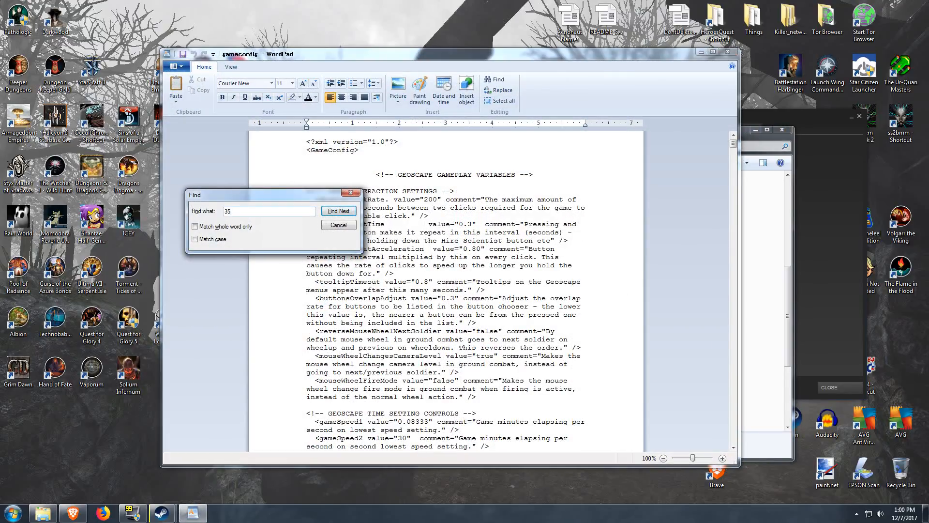
click(338, 211)
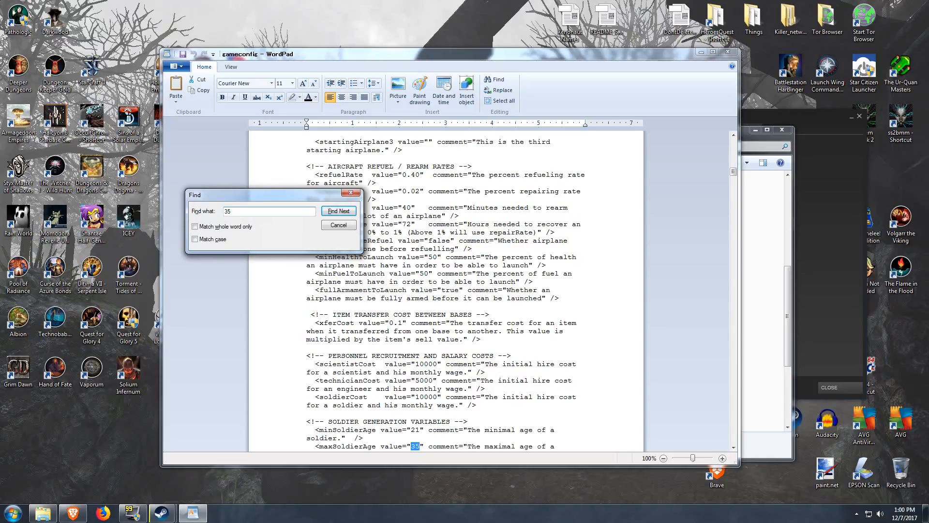
click(338, 211)
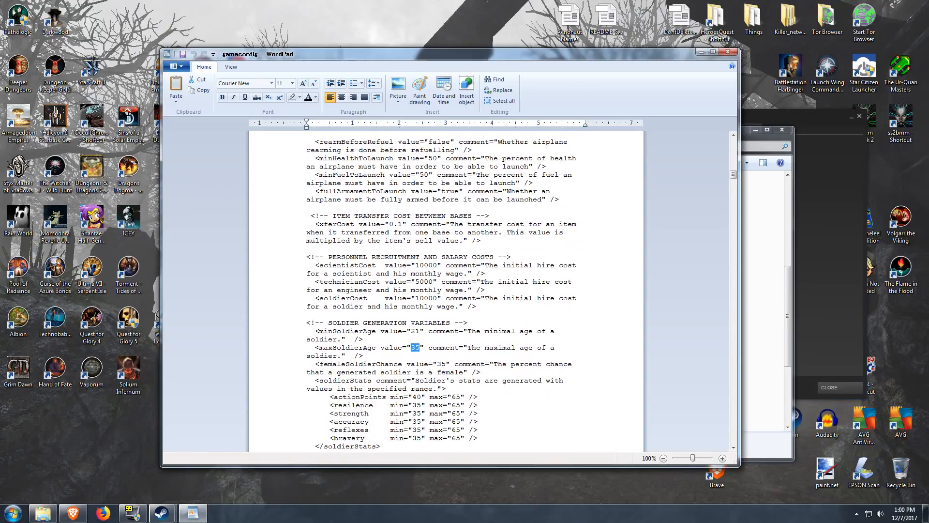
scroll(down, 3)
text(4)
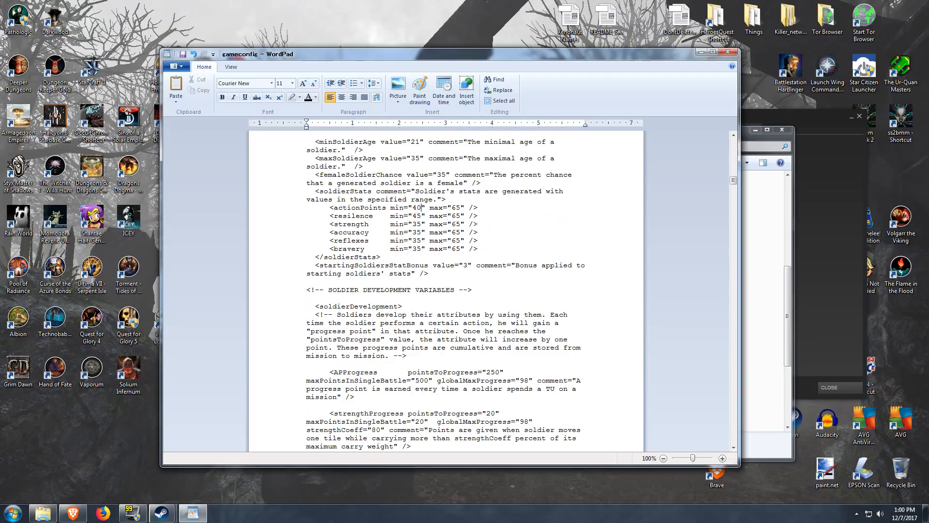
- Finish setting the soldier stat minimums to 45, correcting bravery's minimum digits
text(5)
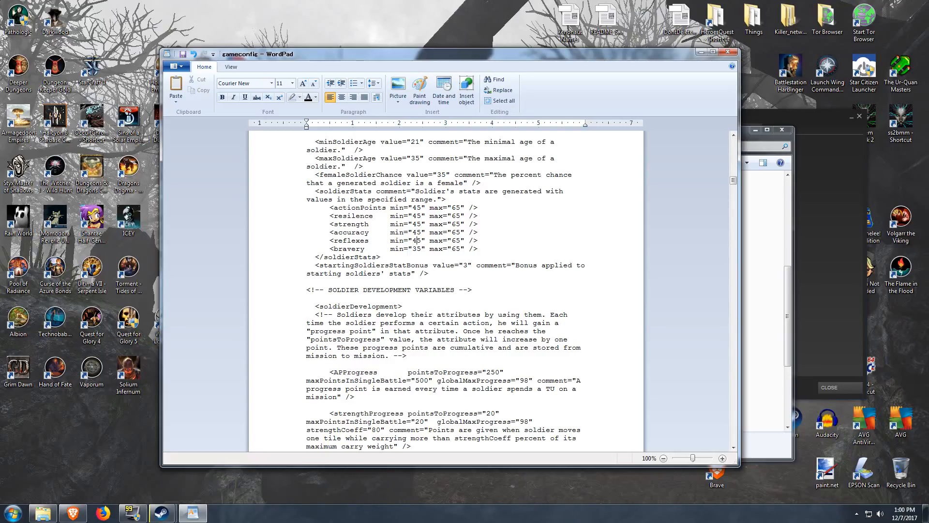
key(Backspace)
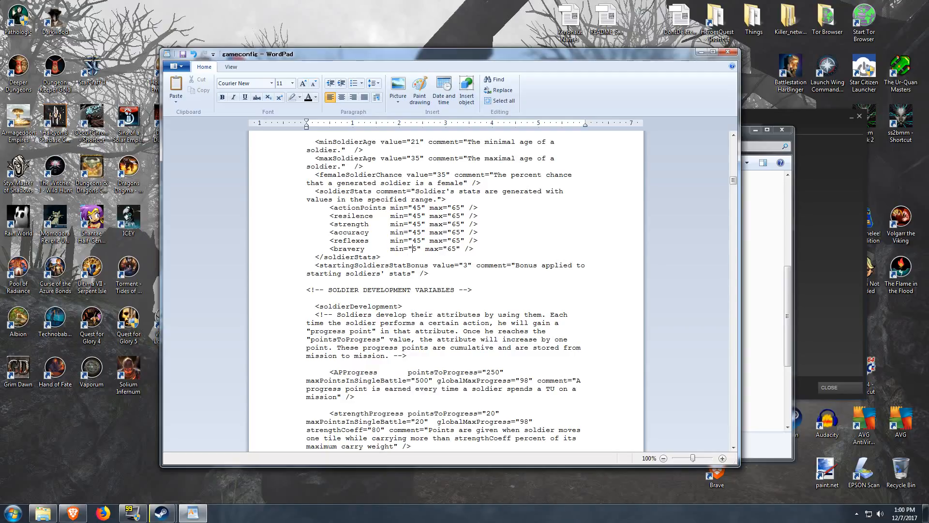
text(4)
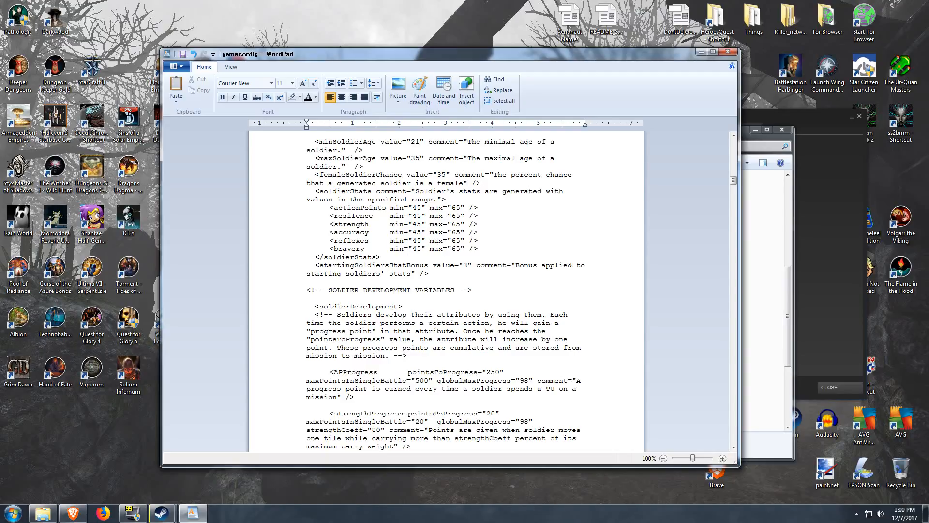
click(432, 241)
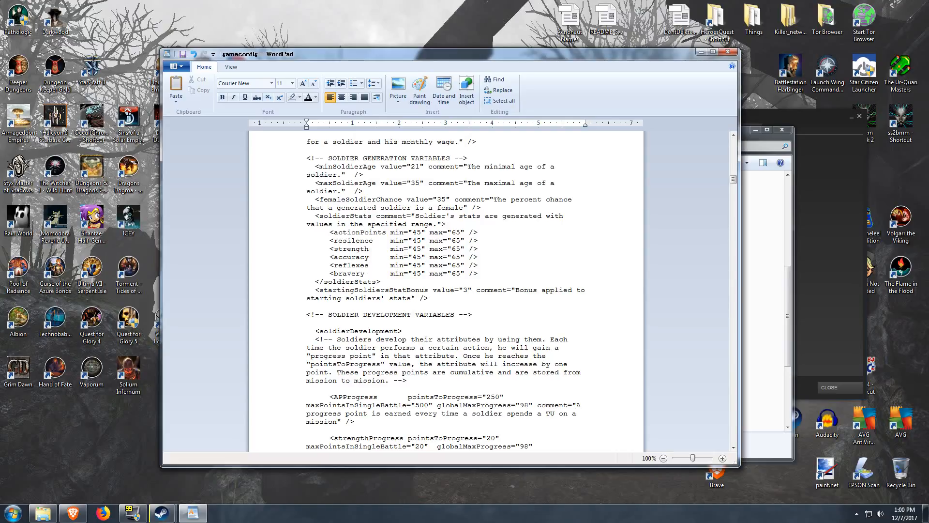
- Search gameconfig for 'refuel' to locate the refuelRate setting, then dismiss the search
scroll(down, 3)
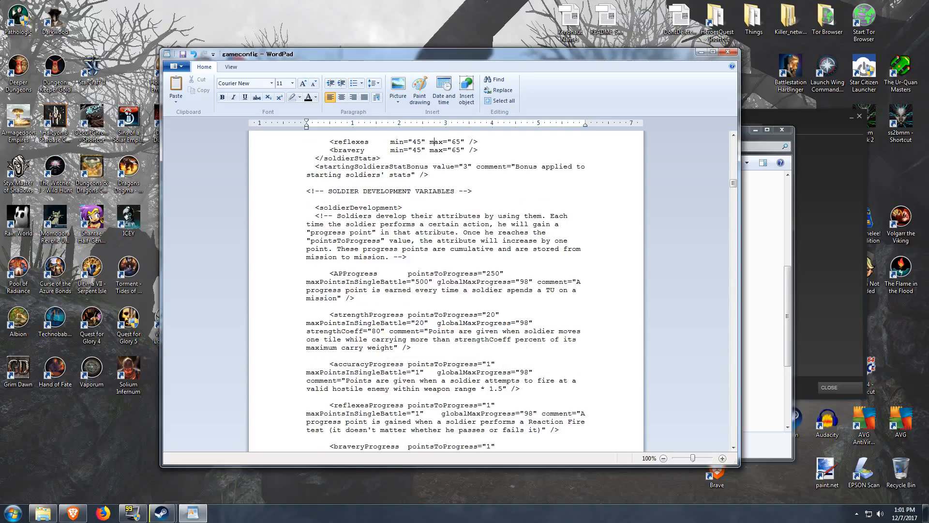
click(497, 79)
text(refuel)
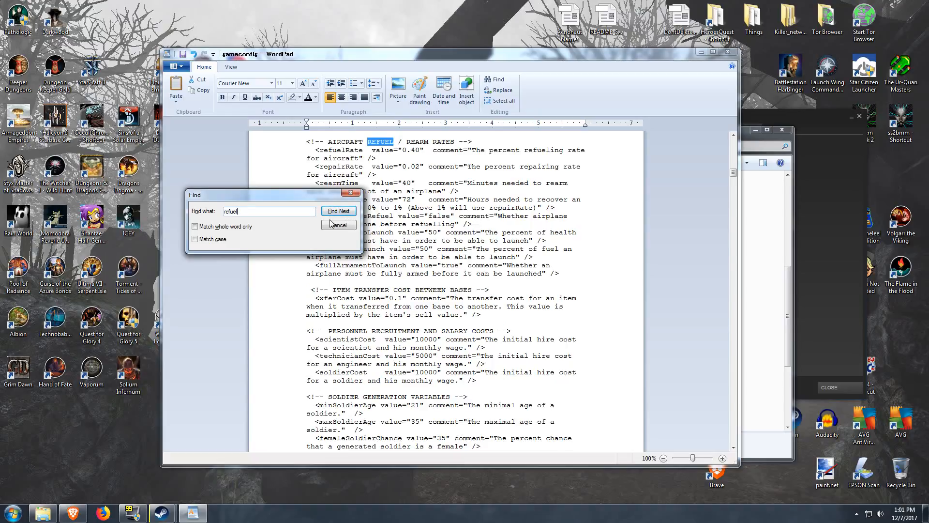
click(338, 224)
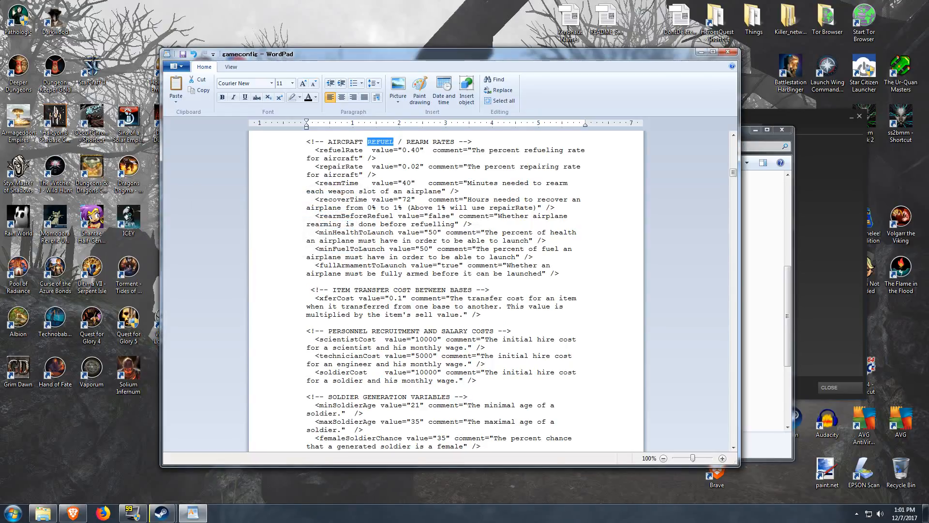
click(379, 141)
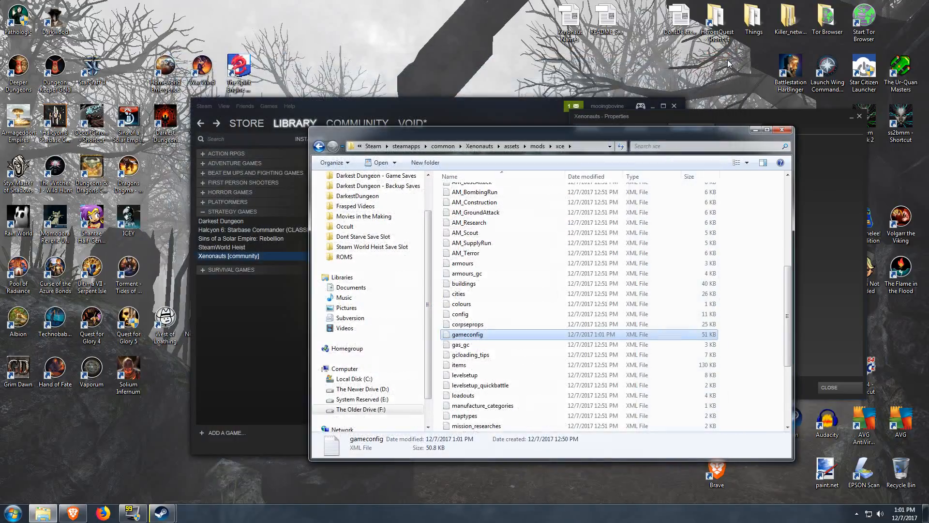
mouse_move(649, 273)
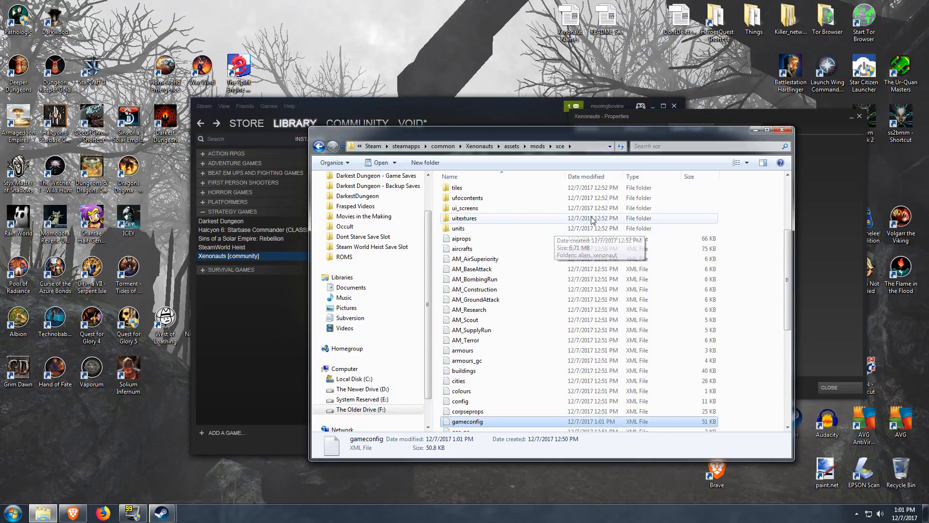
mouse_move(605, 224)
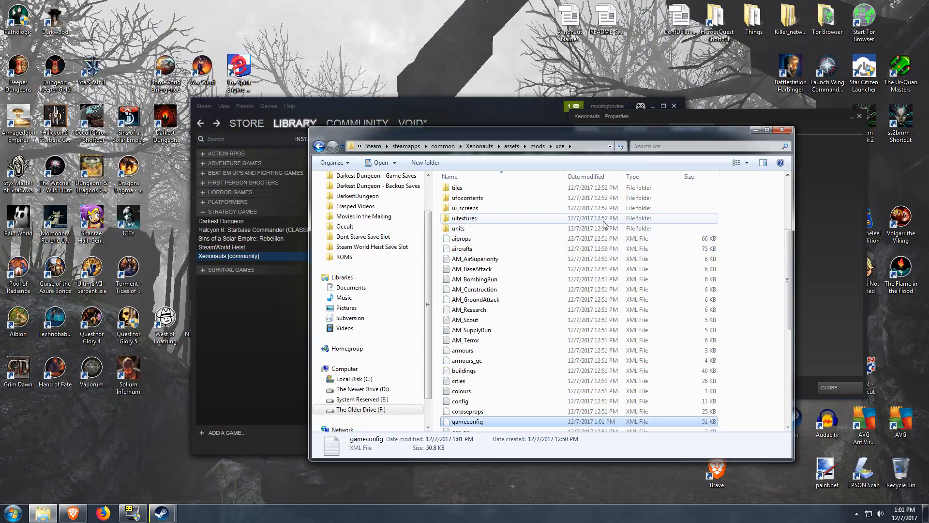
scroll(down, 3)
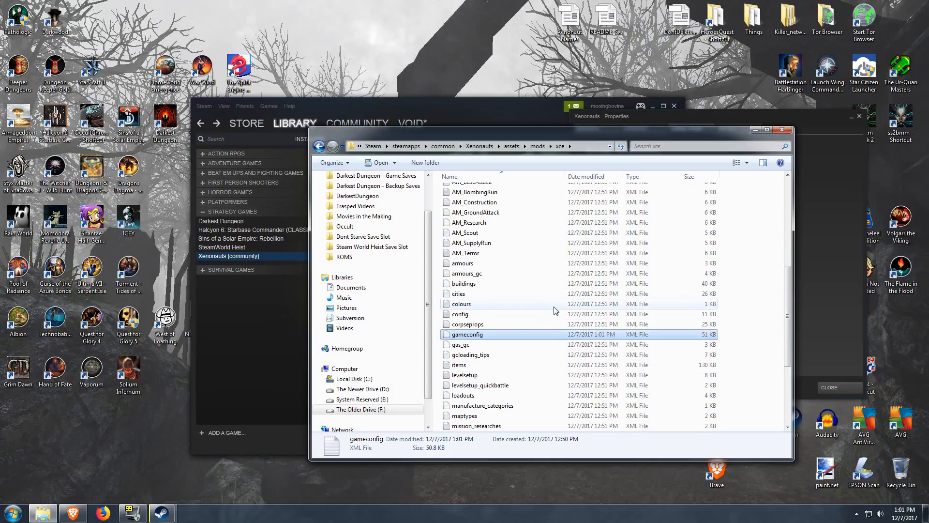
scroll(down, 3)
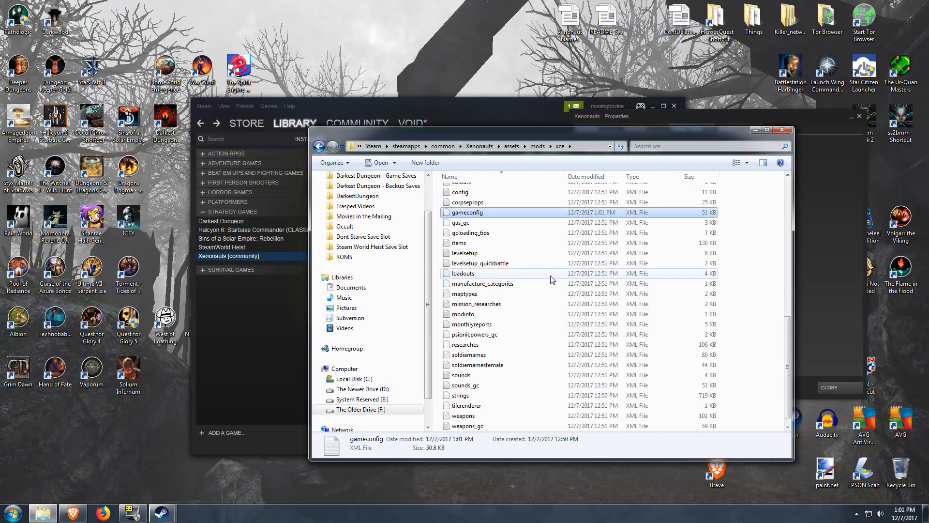
mouse_move(496, 354)
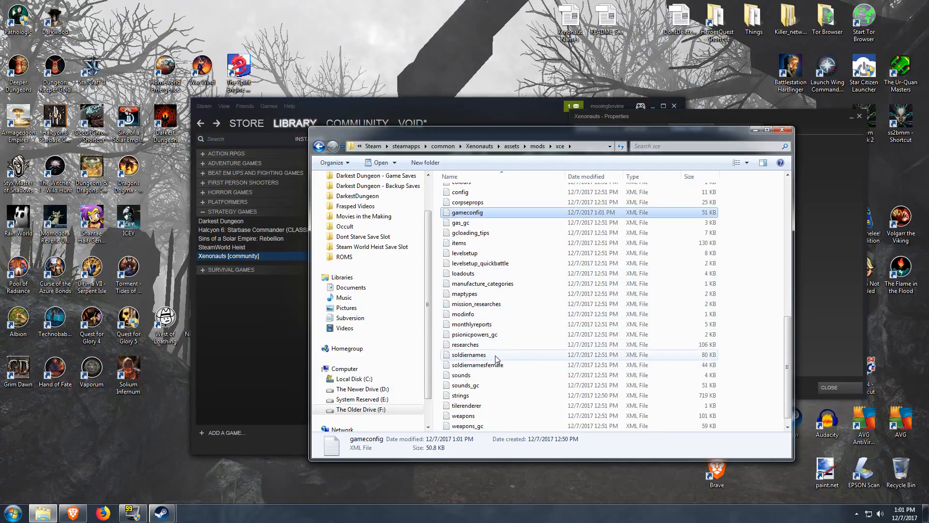